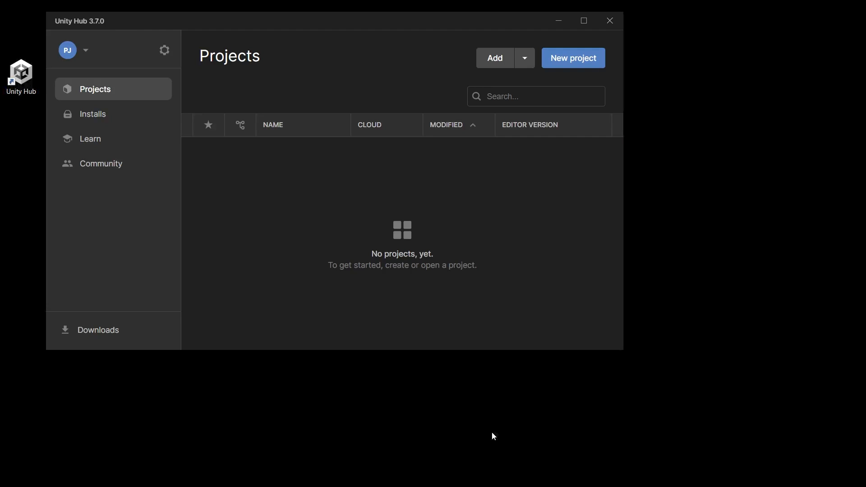
mouse_move(580, 66)
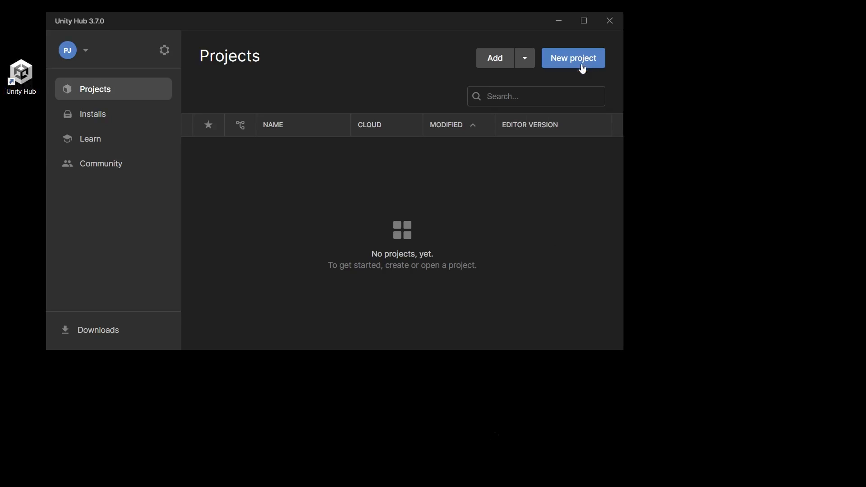
Start a new project from the 3D Sample Scenes (URP) template and download the template
left_click(572, 57)
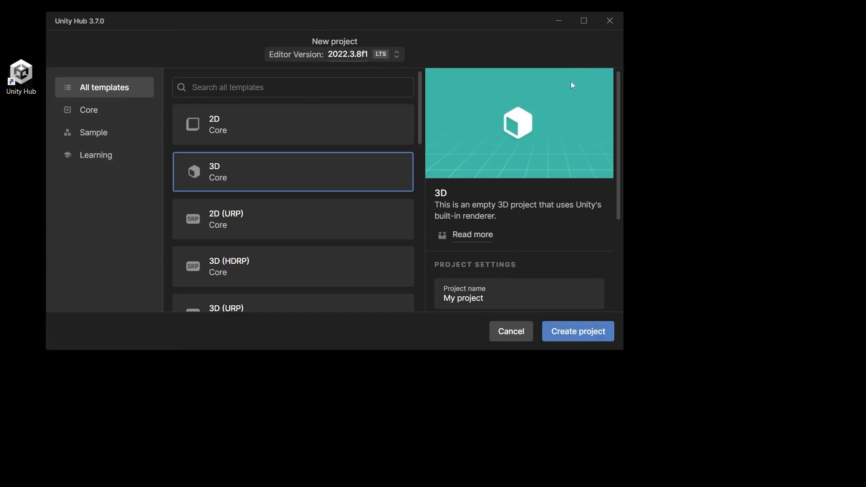
scroll("down", 3)
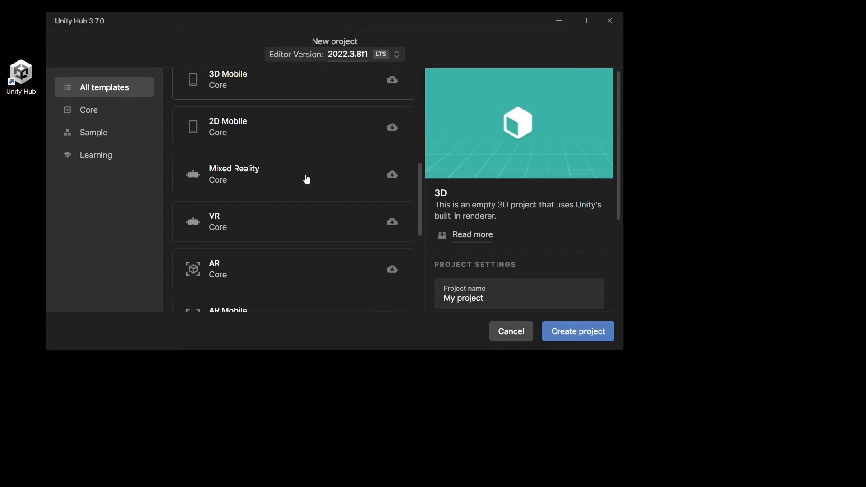
scroll("down", 3)
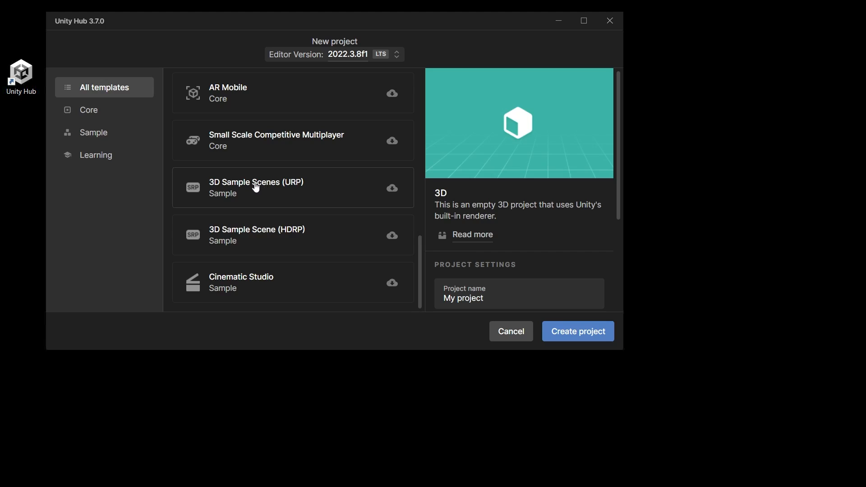
left_click(255, 188)
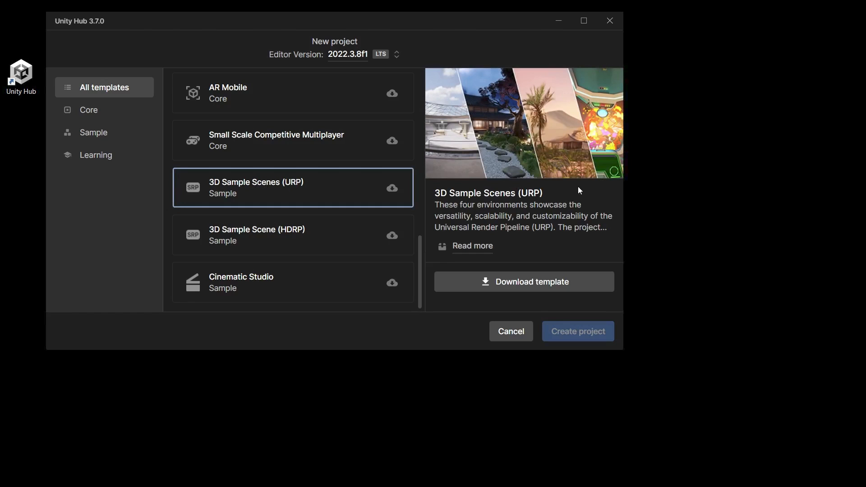
left_click(577, 330)
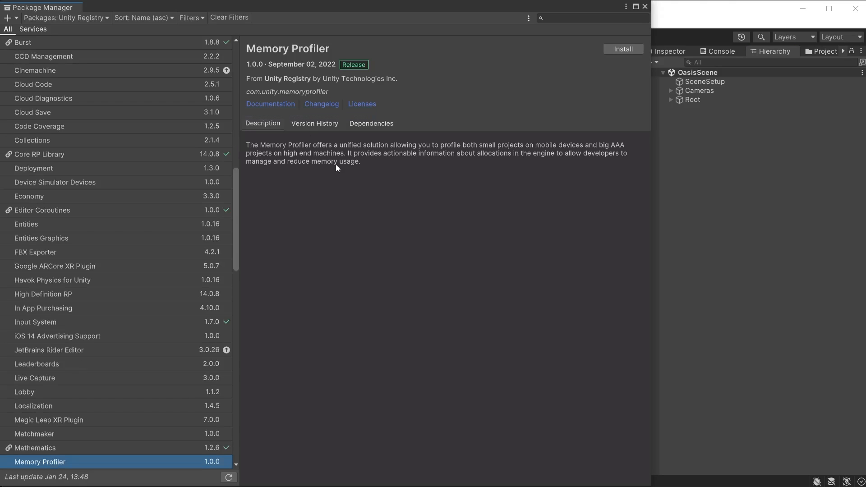
View Memory Profiler's version history (only 1.0.0) and read its online documentation
scroll("down", 3)
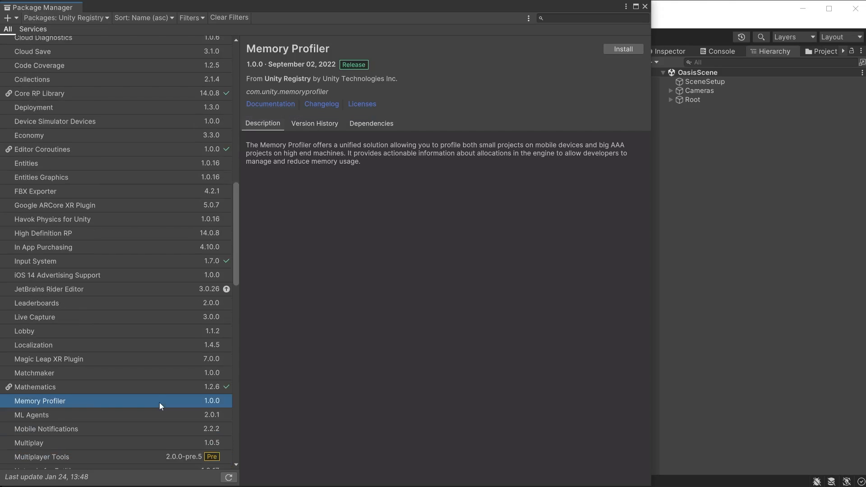
mouse_move(387, 169)
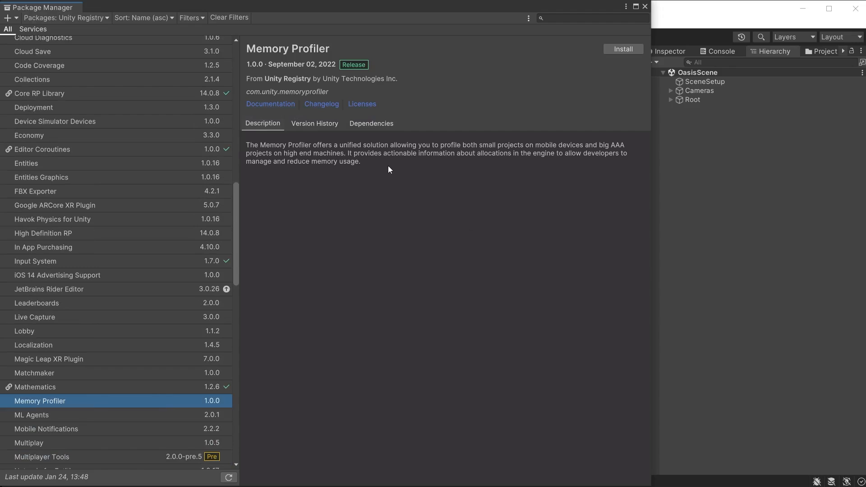
mouse_move(257, 73)
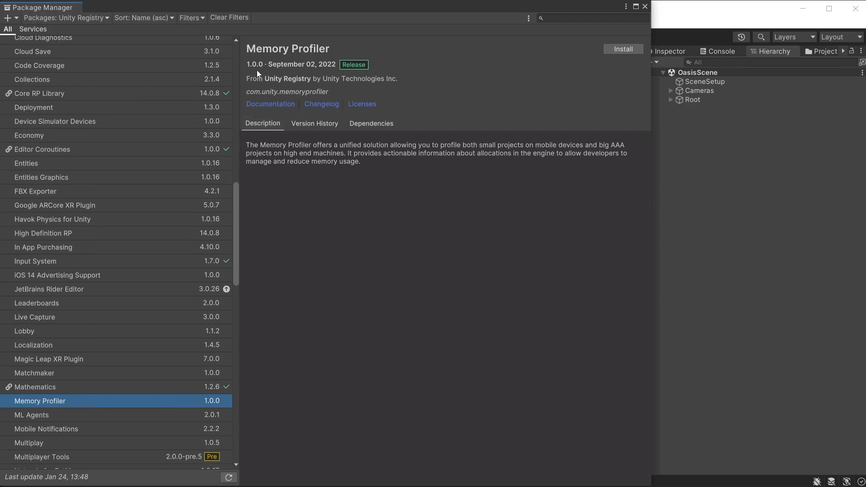
left_click(314, 123)
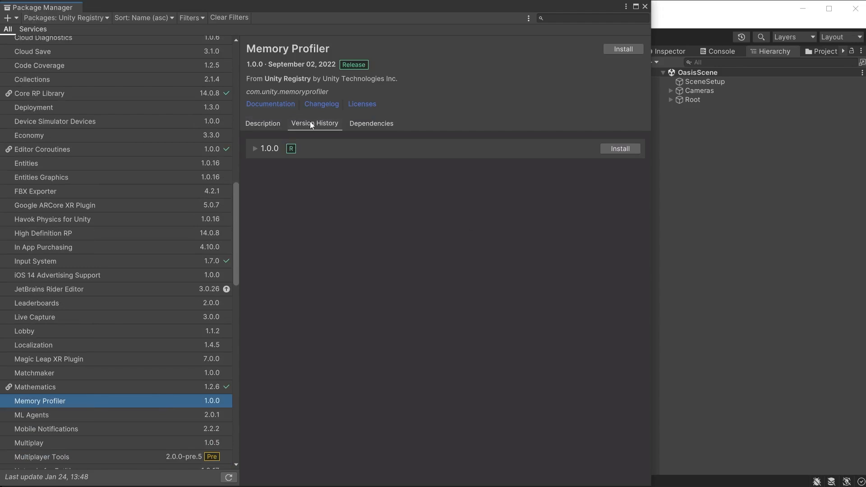
mouse_move(301, 176)
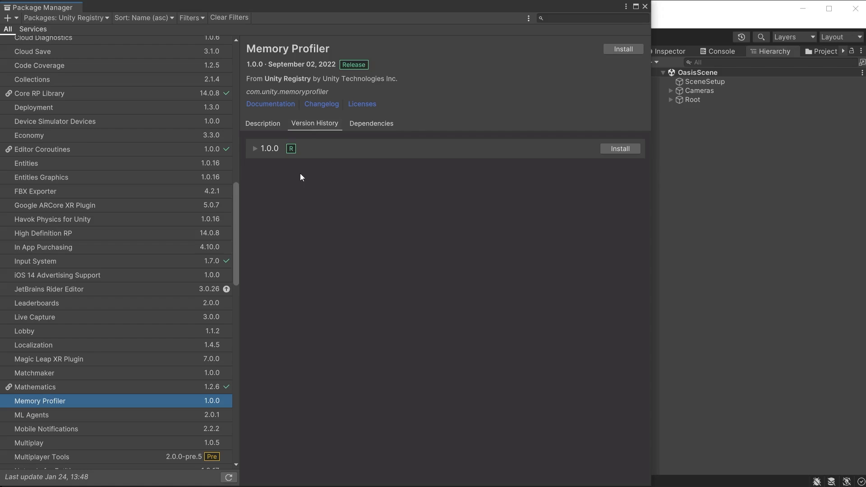
mouse_move(270, 104)
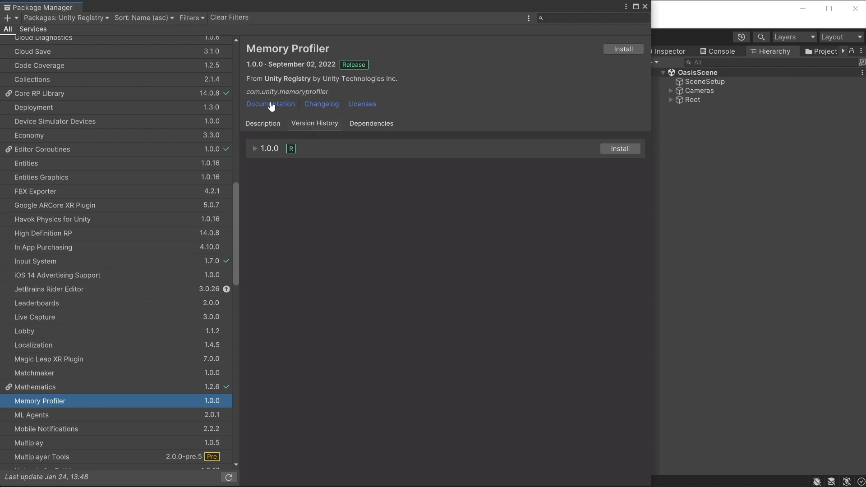
left_click(270, 103)
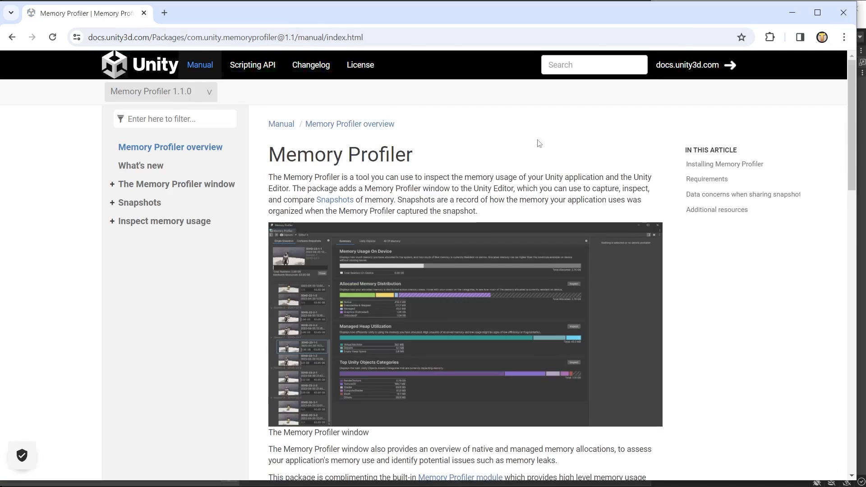
scroll("down", 3)
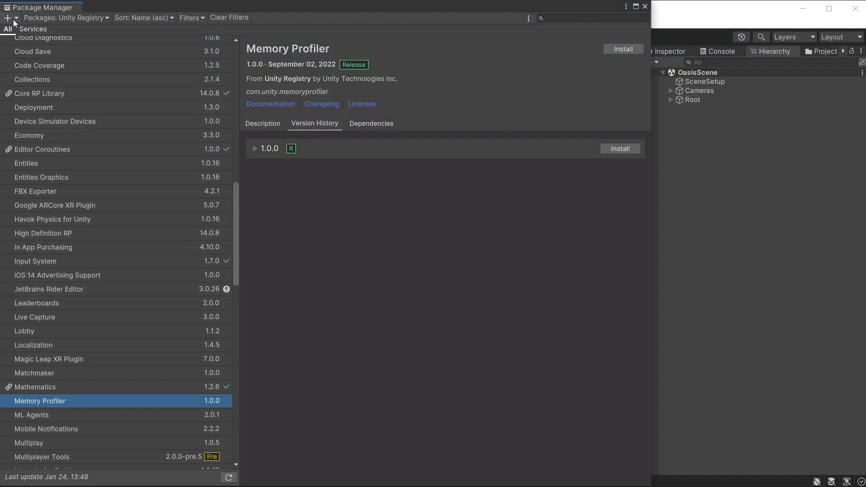
Add the package by name com.unity.memoryprofiler, installing Memory Profiler 1.1.0
left_click(6, 18)
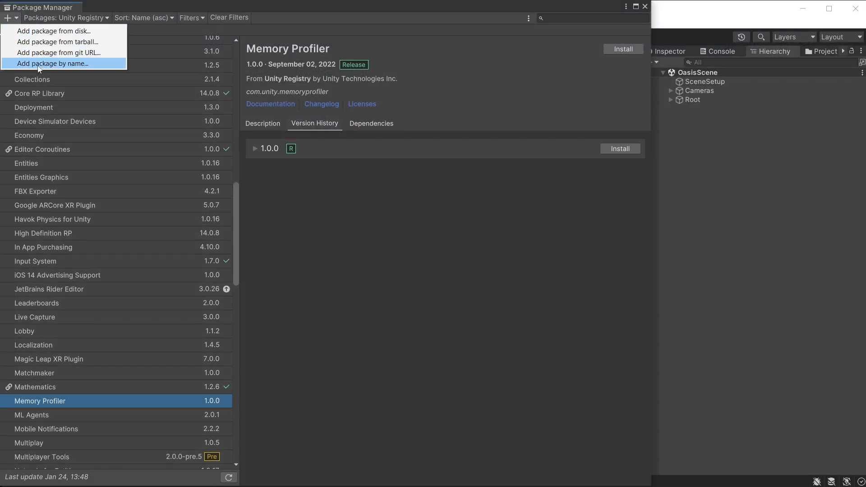
left_click(54, 63)
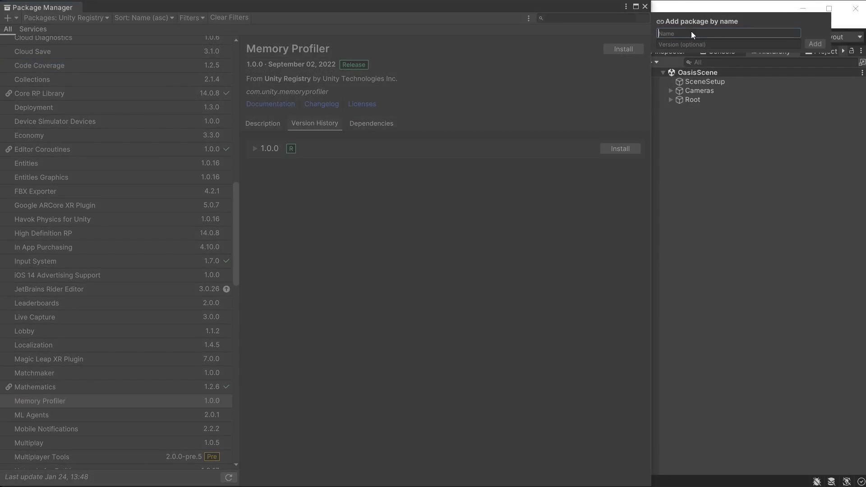
type("com.unity.memoryprofiler")
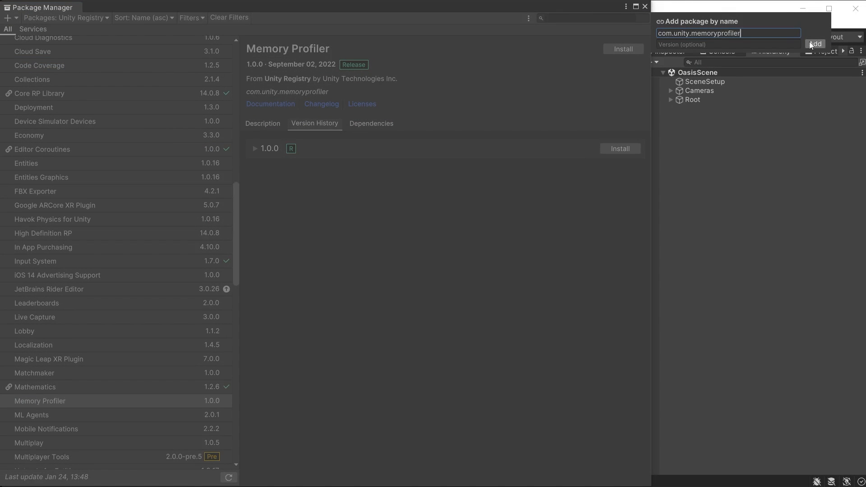
left_click(815, 43)
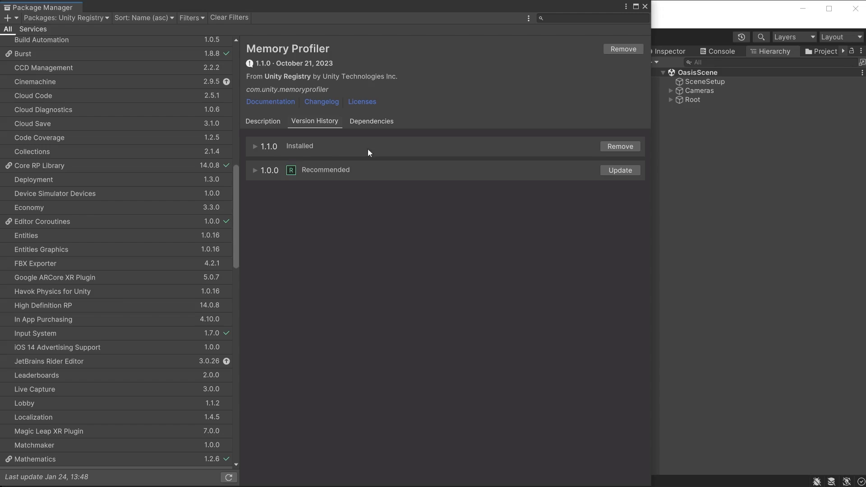
left_click(244, 22)
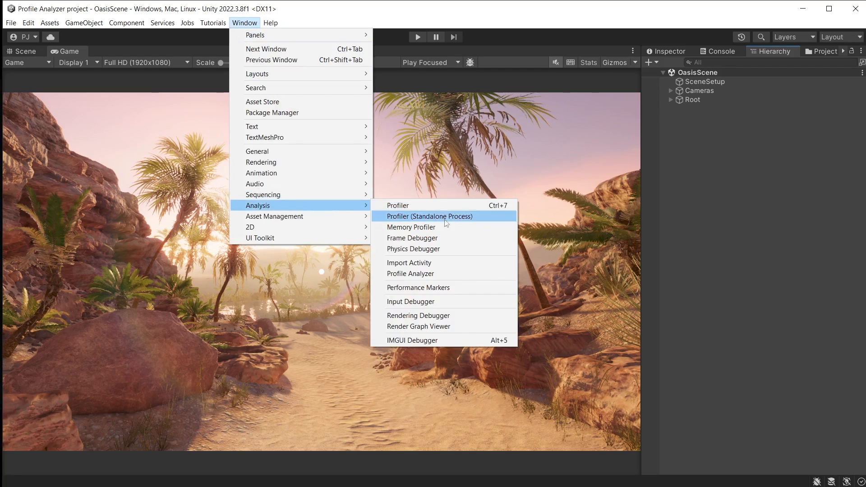
Launch Window > Analysis > Memory Profiler and capture a new snapshot, raising the data-sharing warning
left_click(410, 227)
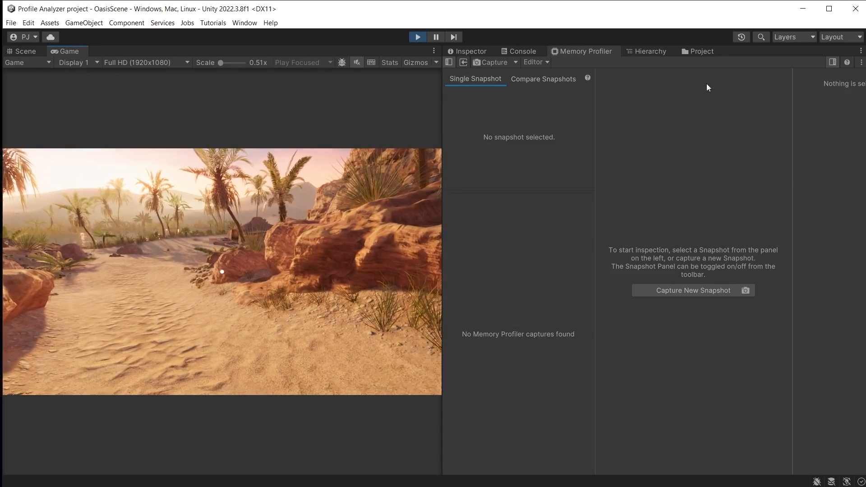
left_click(692, 289)
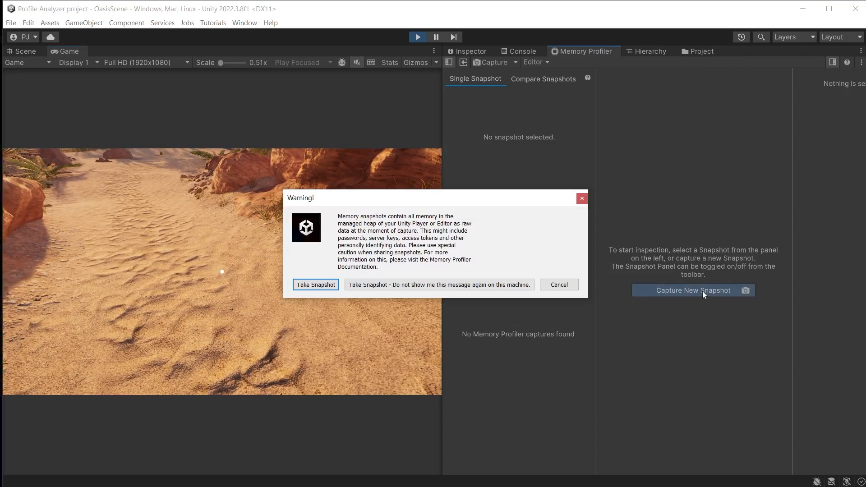
mouse_move(347, 207)
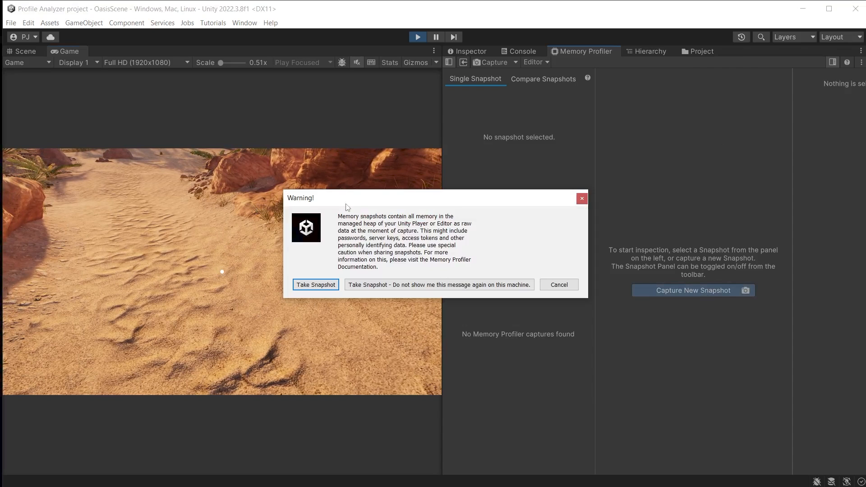
mouse_move(518, 249)
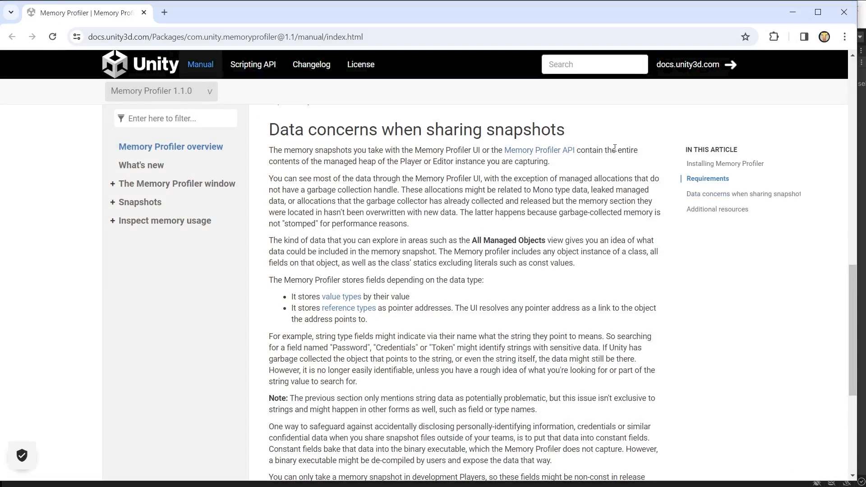
mouse_move(648, 298)
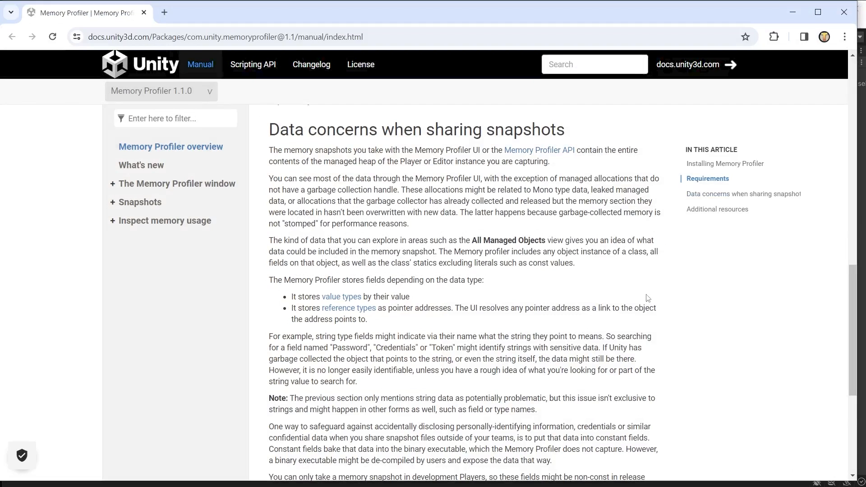
mouse_move(731, 299)
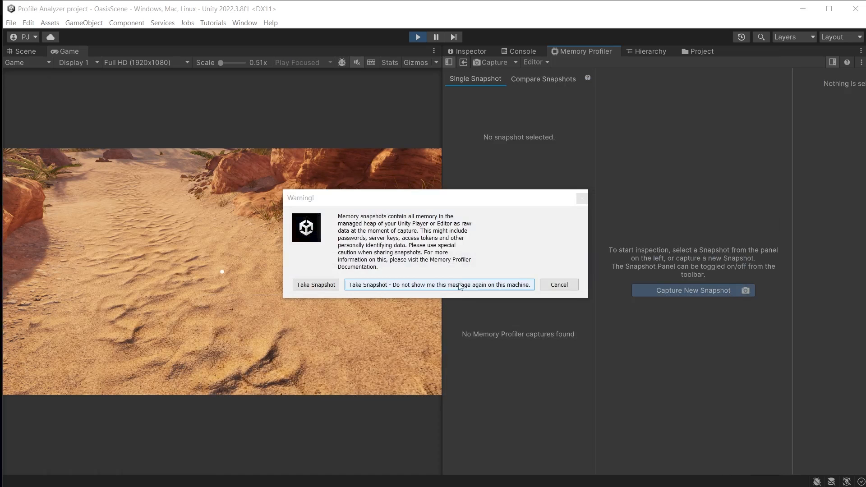
mouse_move(478, 291)
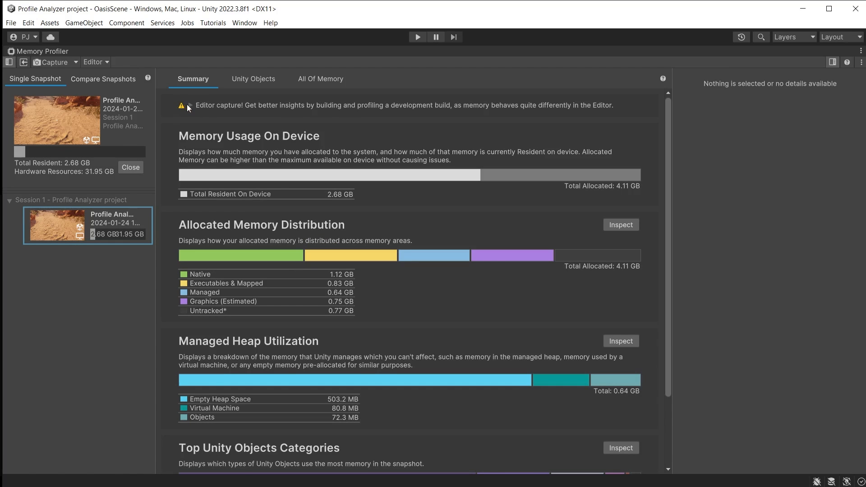
left_click(189, 105)
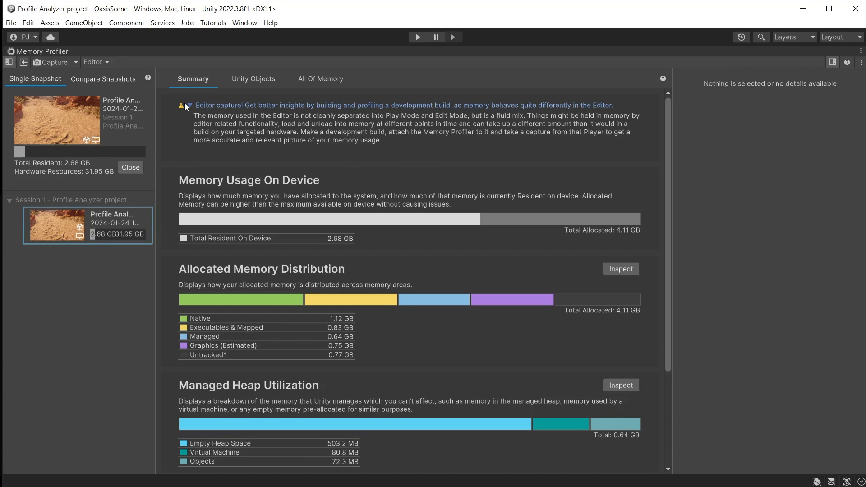
left_click(190, 105)
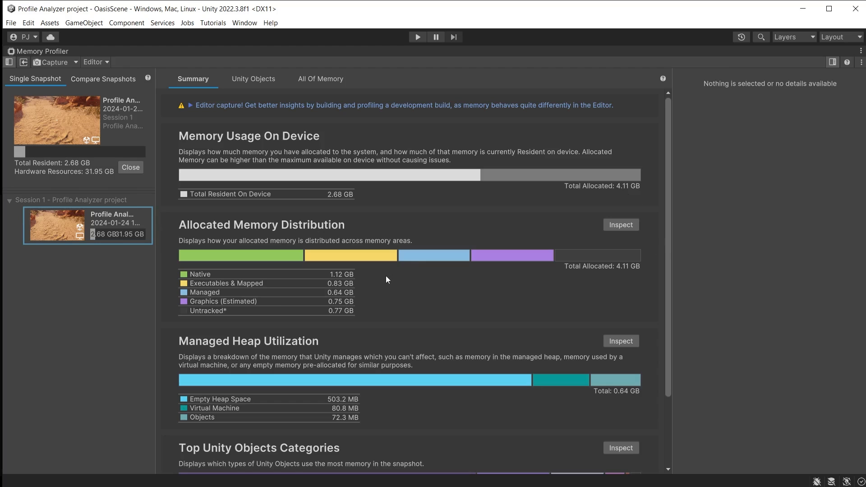
mouse_move(221, 274)
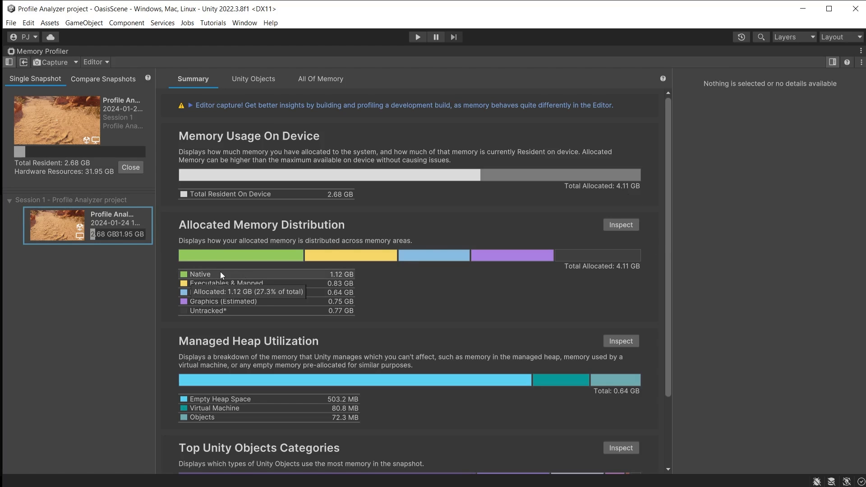
Read the Summary descriptions for Native, Executables & Mapped, Managed and Graphics (Estimated) memory
left_click(200, 275)
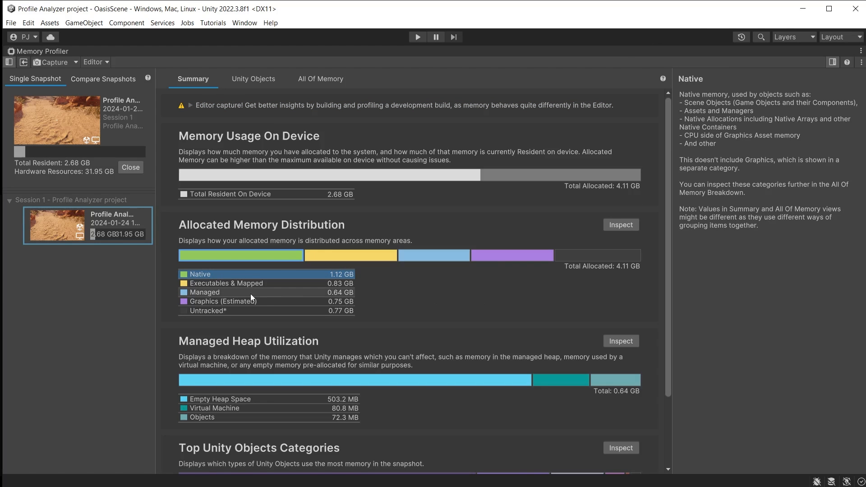
left_click(226, 283)
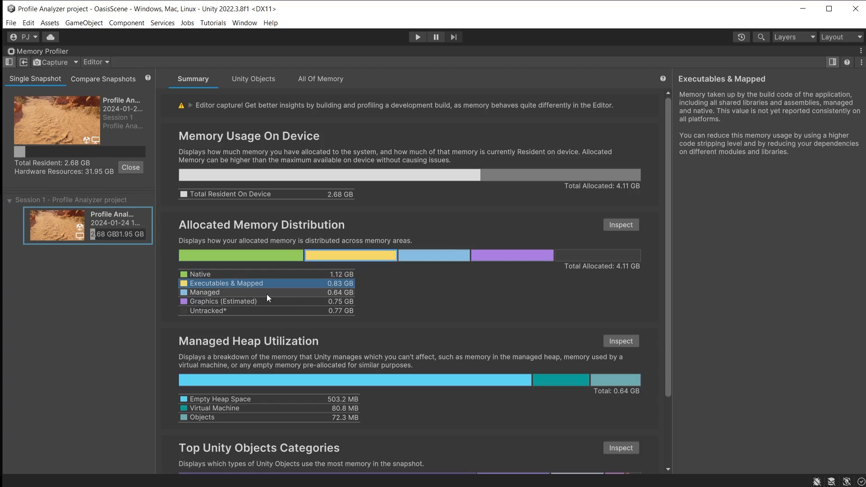
left_click(205, 293)
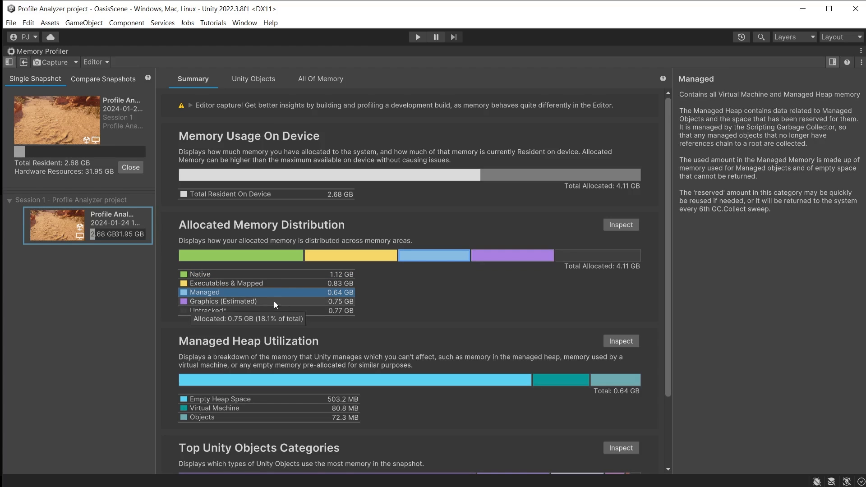
left_click(223, 301)
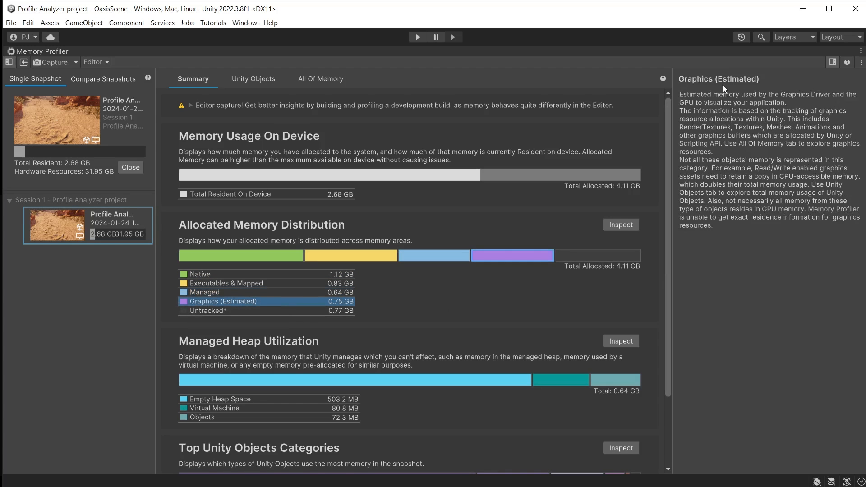
mouse_move(780, 90)
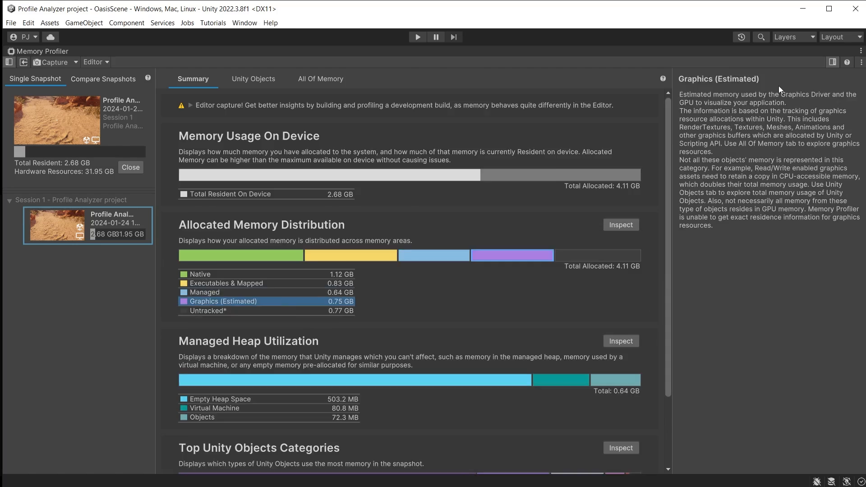
Read the explanations for Empty Heap Space, Virtual Machine and the Shader object category
scroll("down", 3)
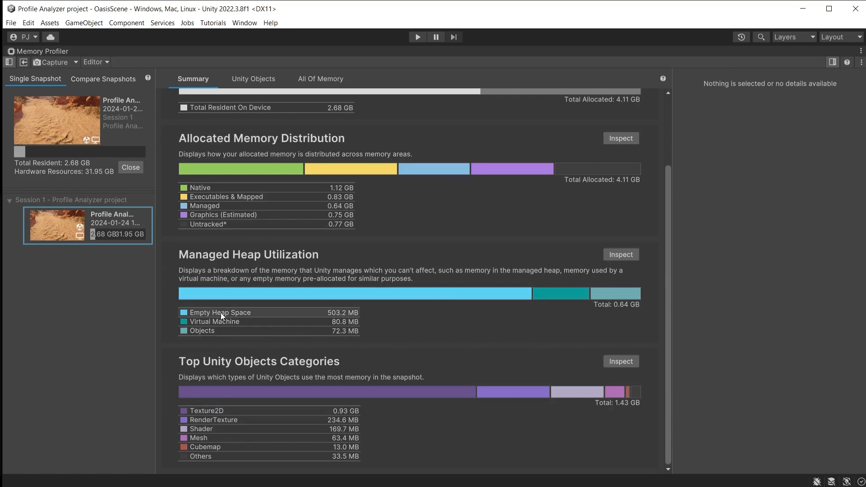
left_click(220, 313)
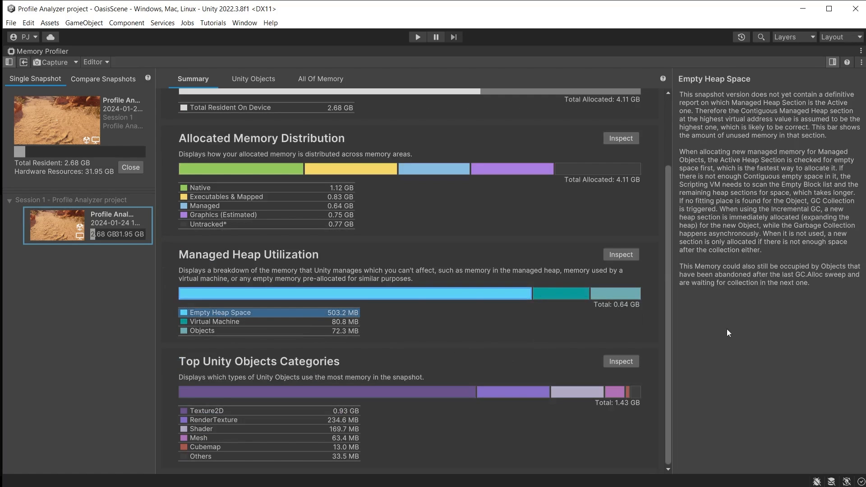
mouse_move(254, 323)
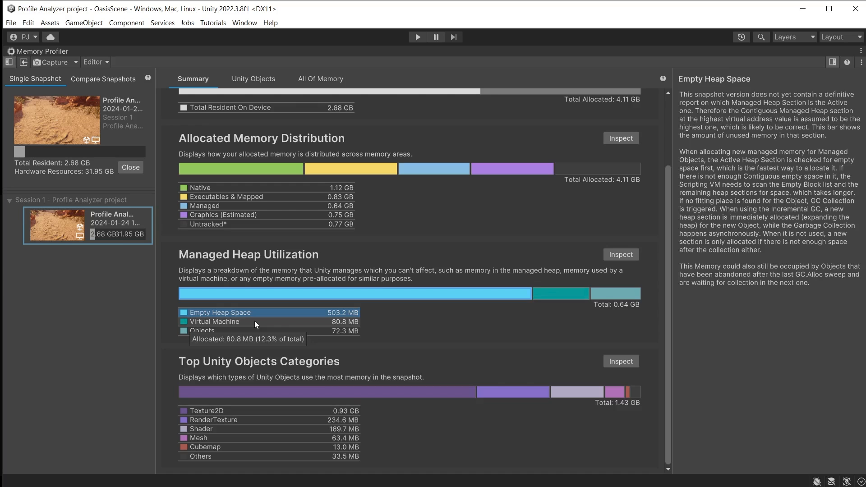
left_click(215, 321)
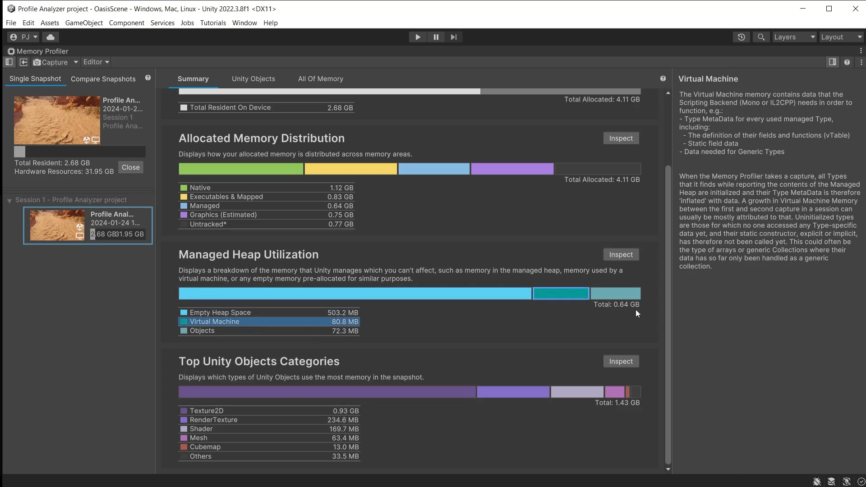
mouse_move(637, 316)
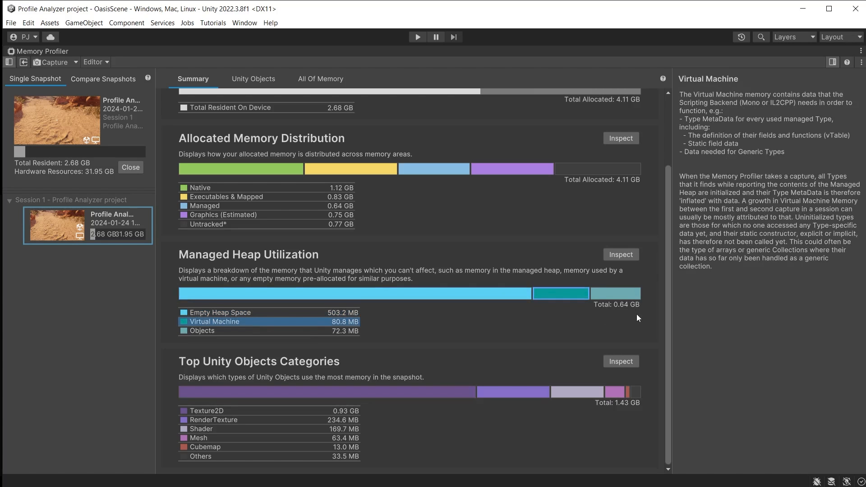
mouse_move(433, 364)
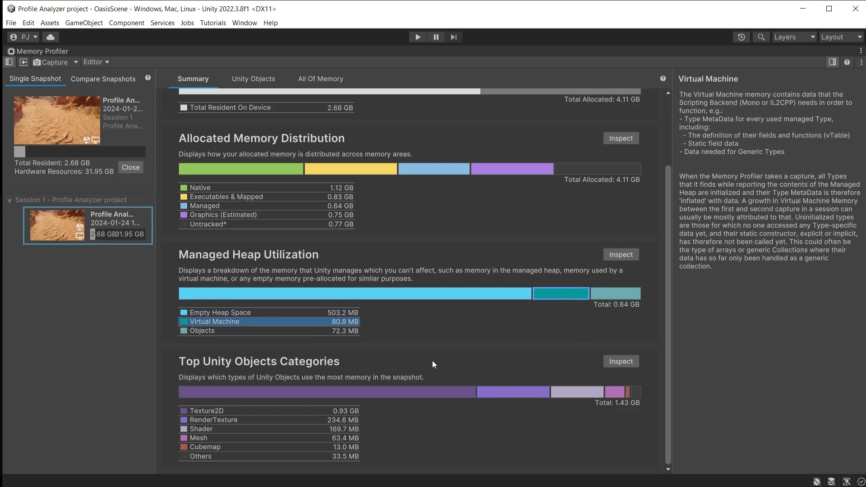
mouse_move(461, 437)
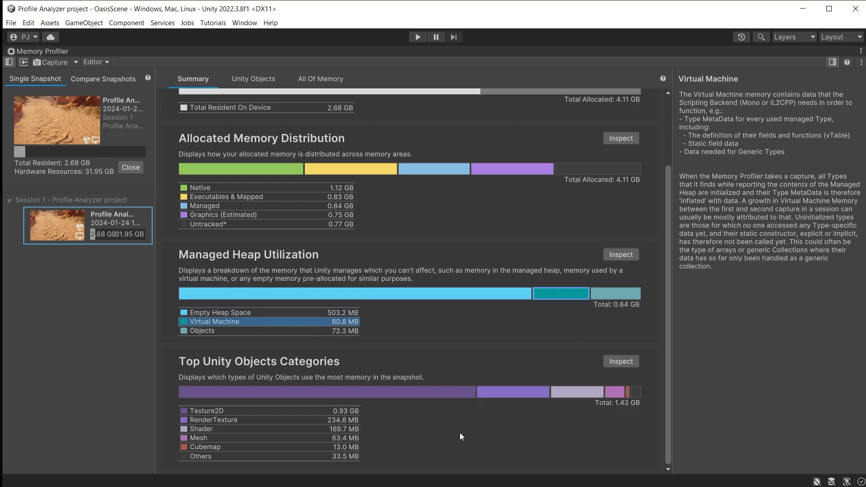
left_click(200, 429)
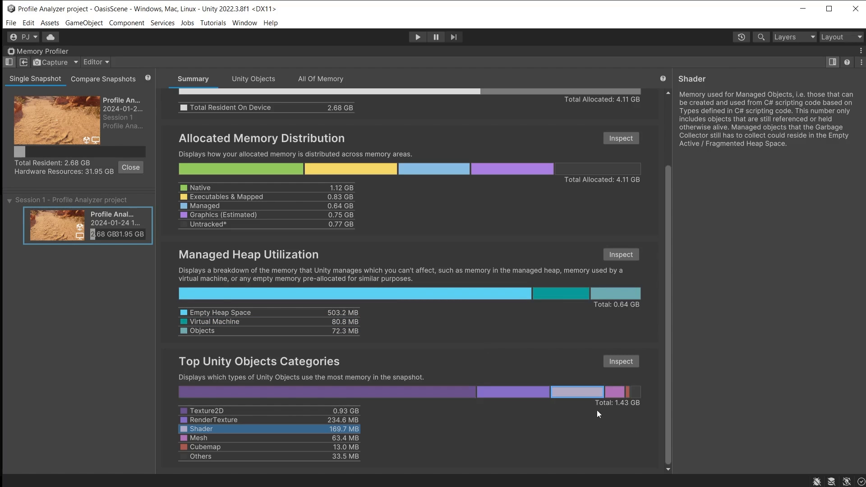
mouse_move(633, 415)
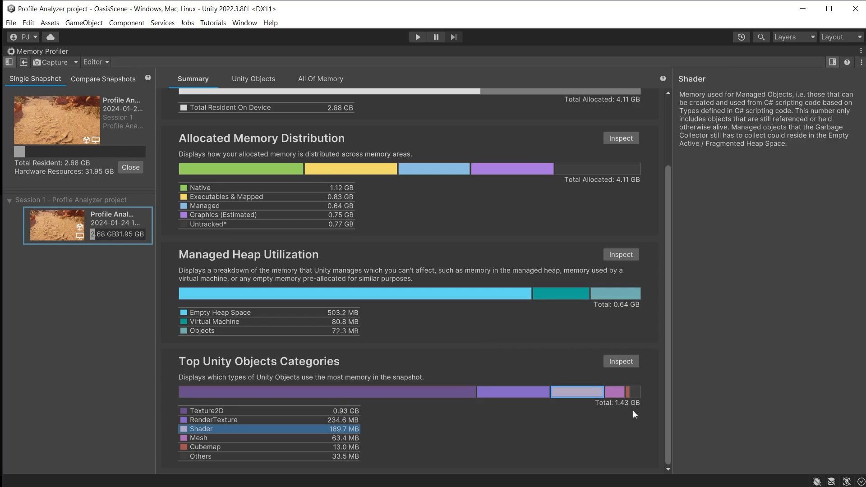
scroll("up", 3)
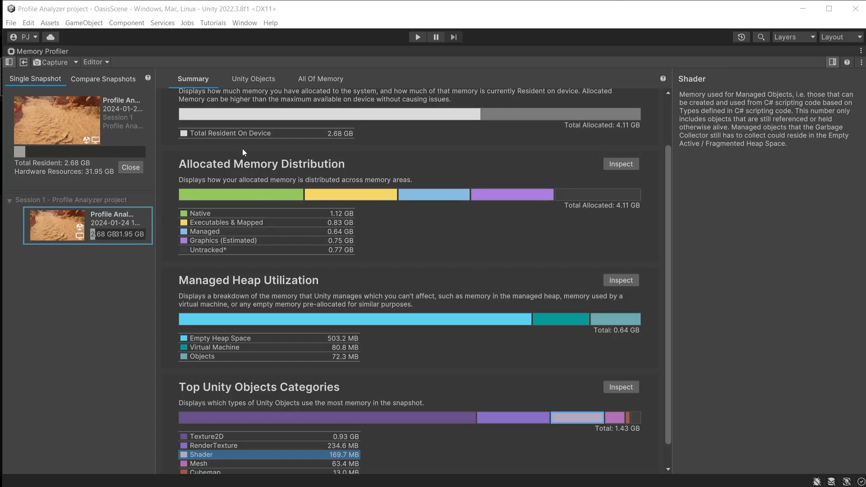
Show the Unity Objects breakdown table and select Texture2D to see its details
left_click(253, 79)
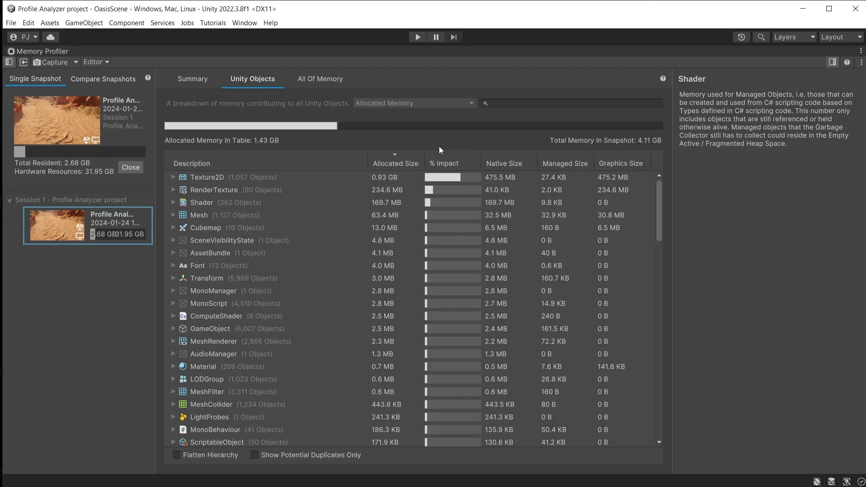
left_click(207, 177)
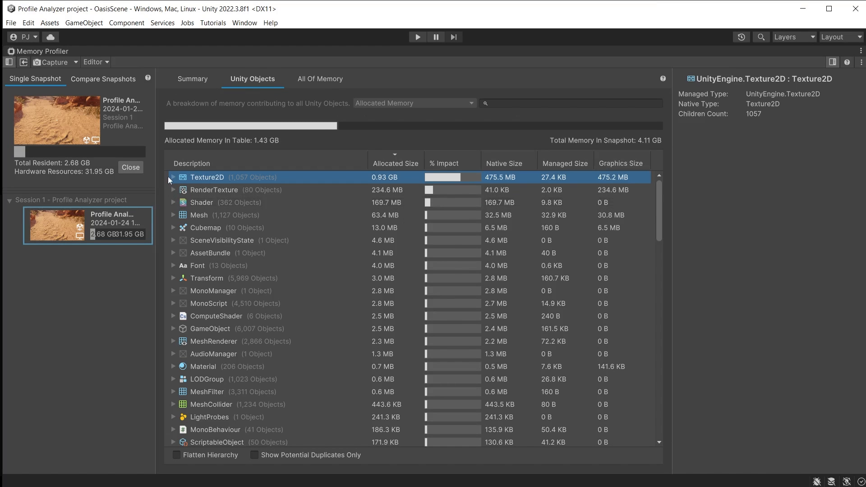
left_click(173, 177)
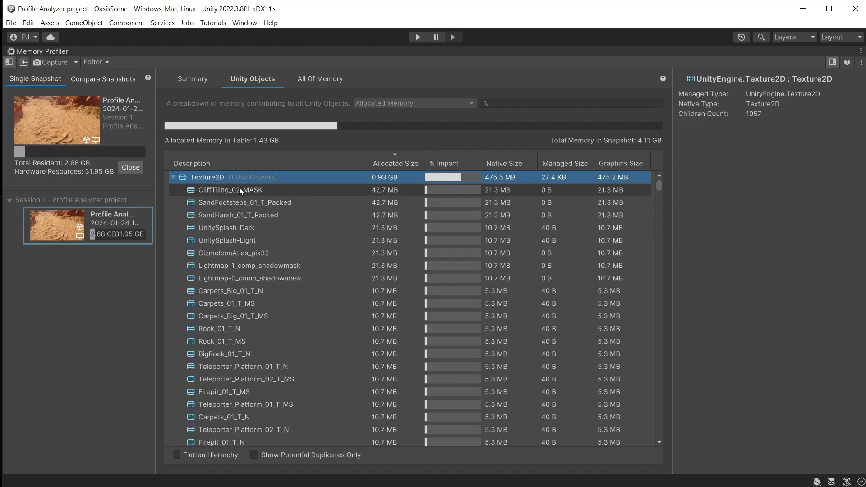
left_click(229, 190)
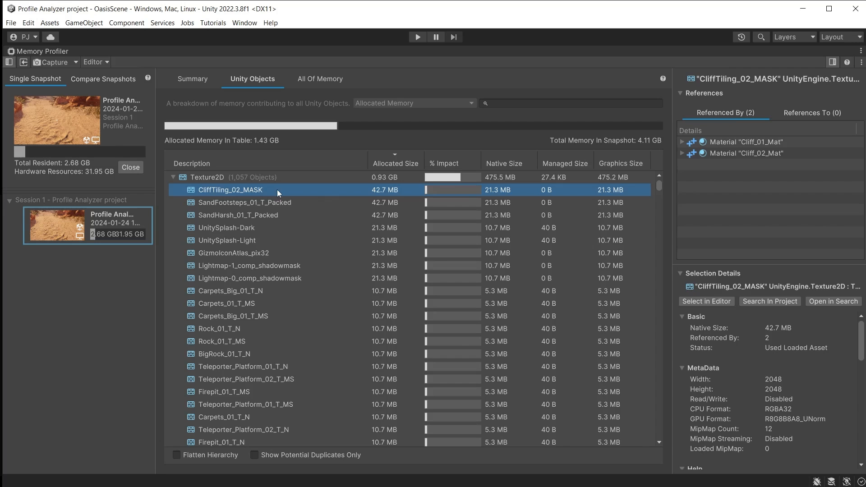
left_click(178, 454)
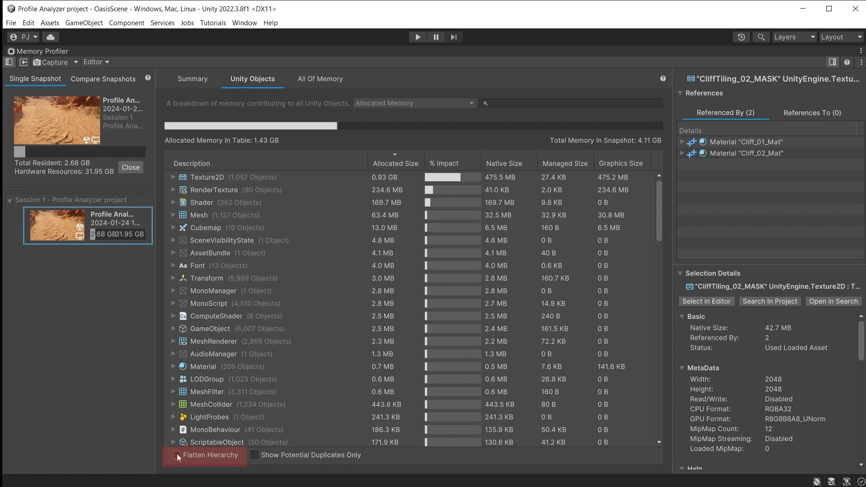
left_click(178, 454)
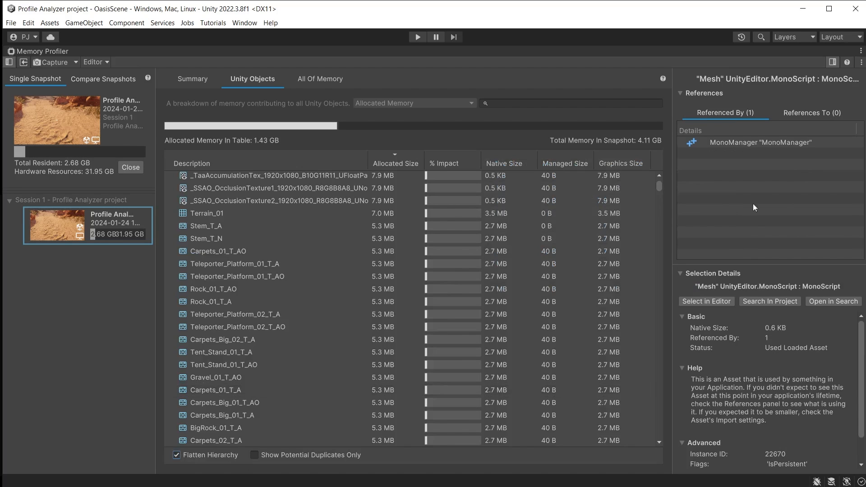
scroll("up", 3)
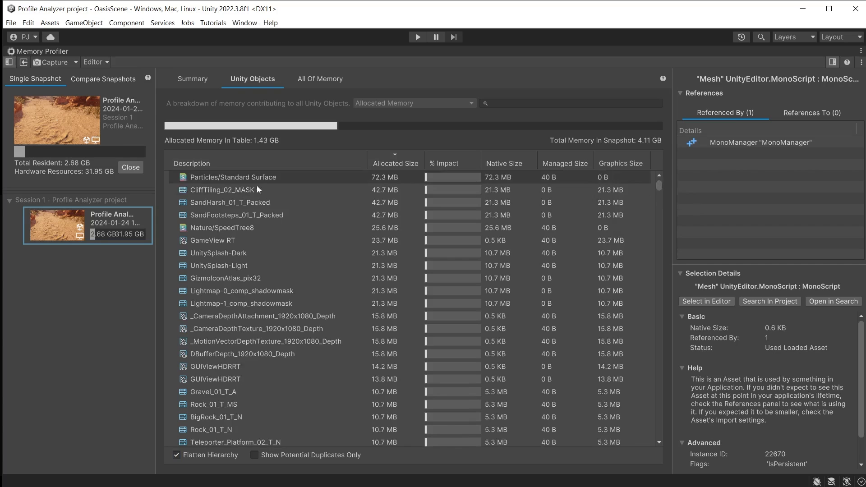
left_click(229, 202)
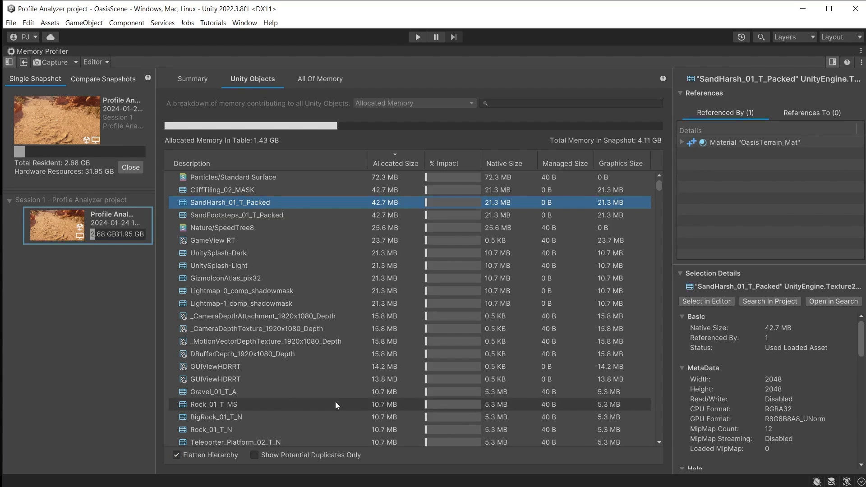
left_click(177, 455)
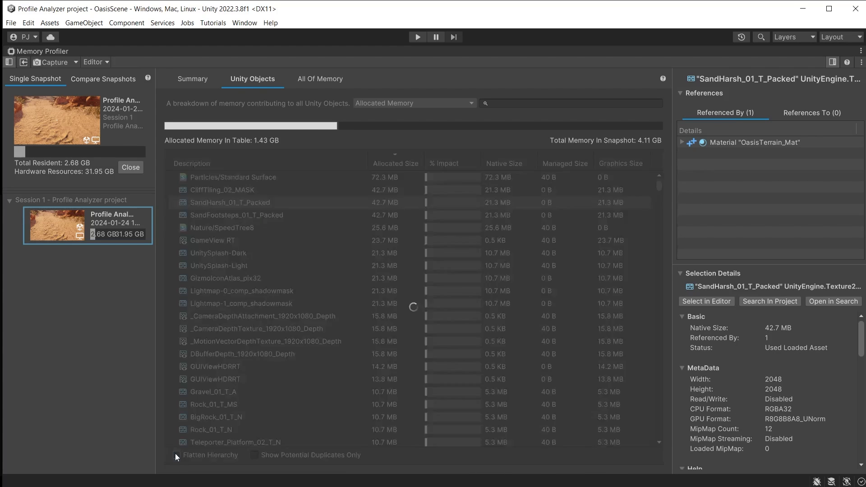
left_click(178, 454)
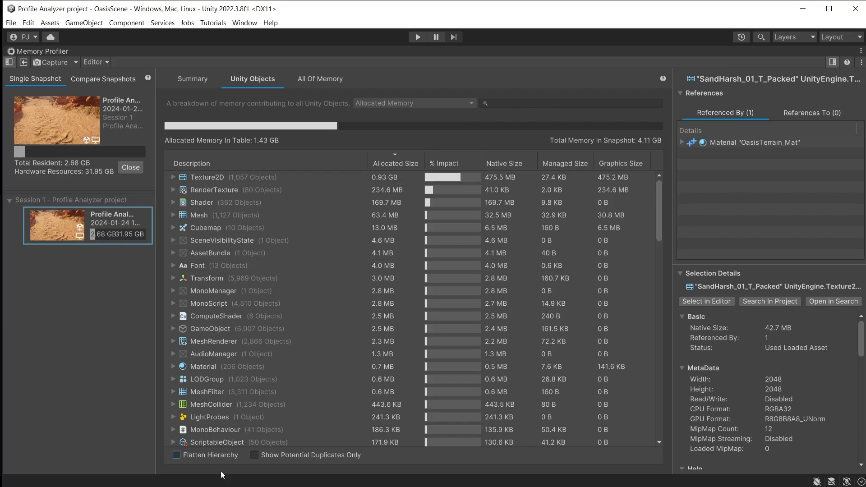
left_click(569, 103)
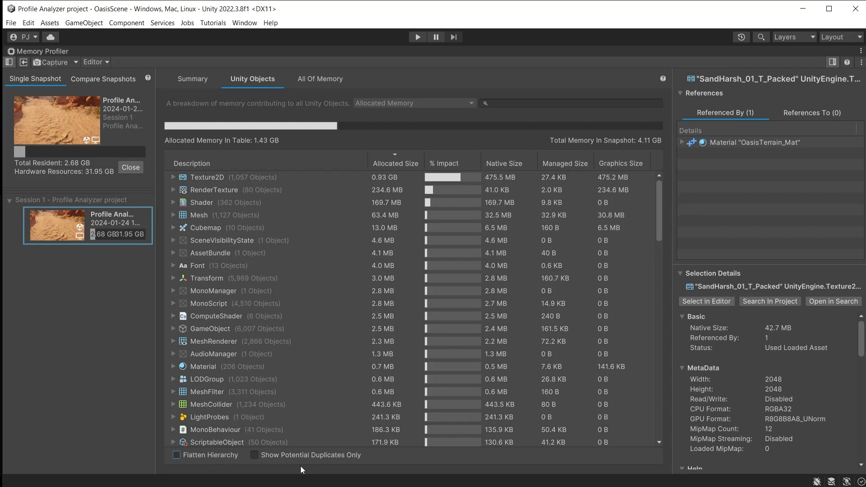
left_click(210, 328)
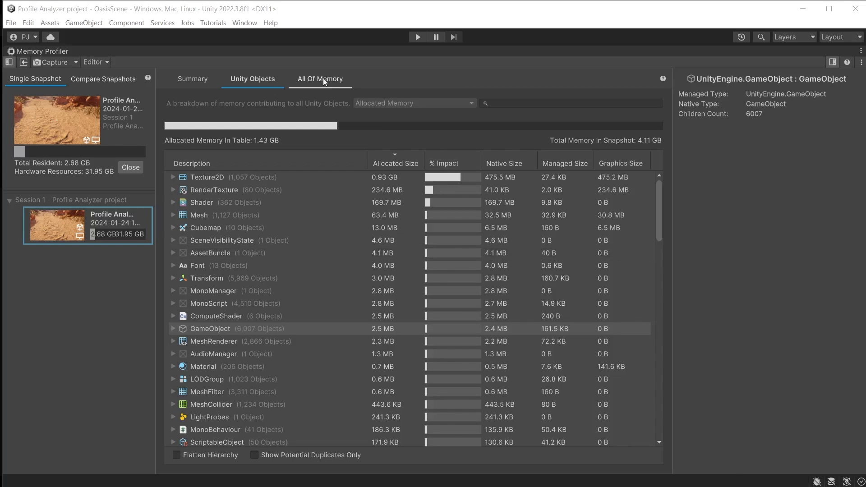
In All Of Memory, expand Native and read the explanation of Reserved memory (223.3 MB)
left_click(319, 78)
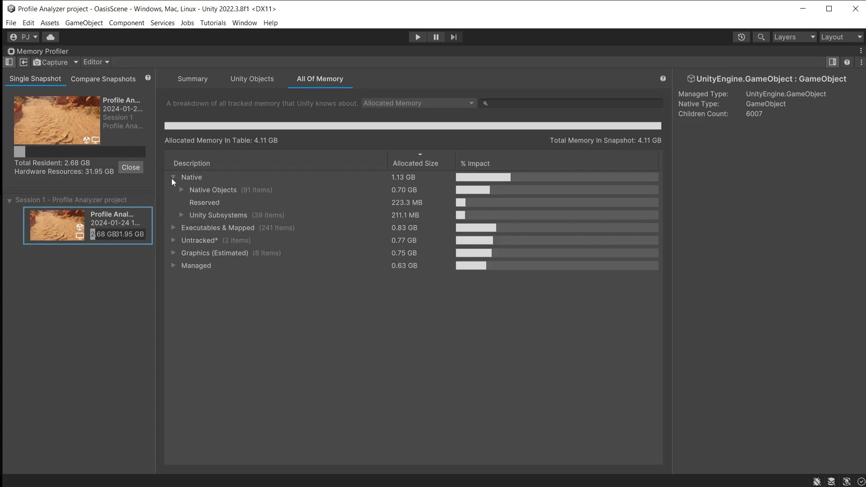
left_click(204, 202)
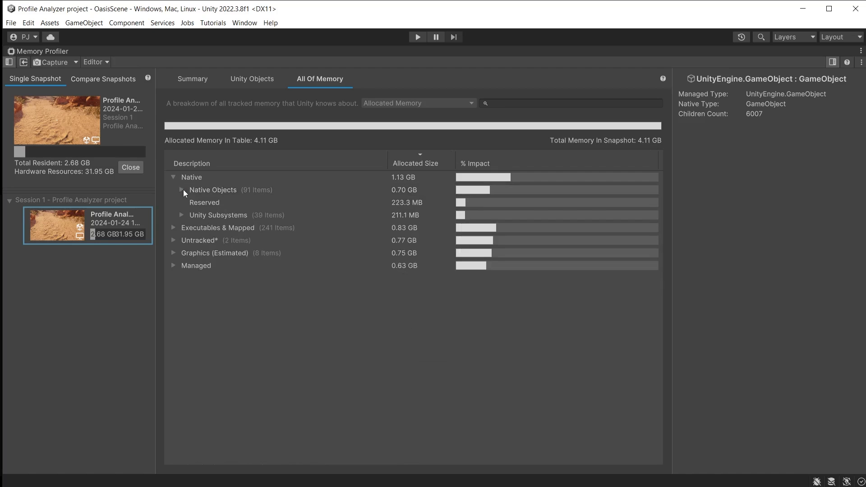
left_click(204, 202)
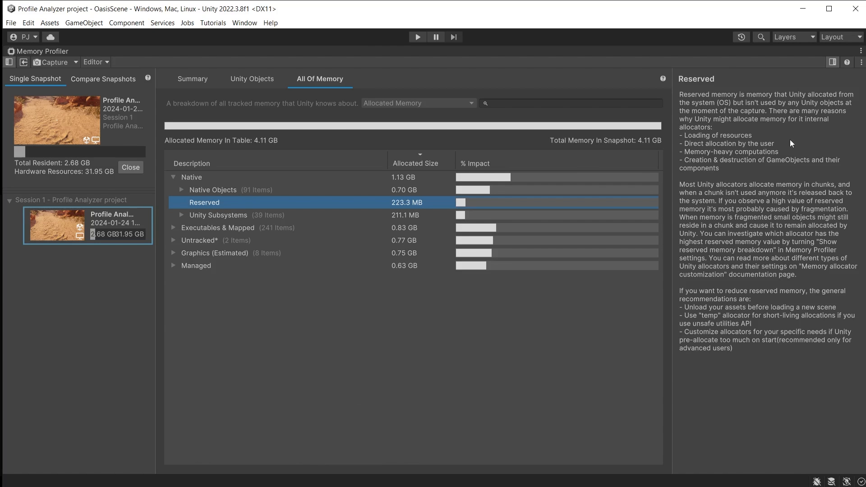
mouse_move(218, 214)
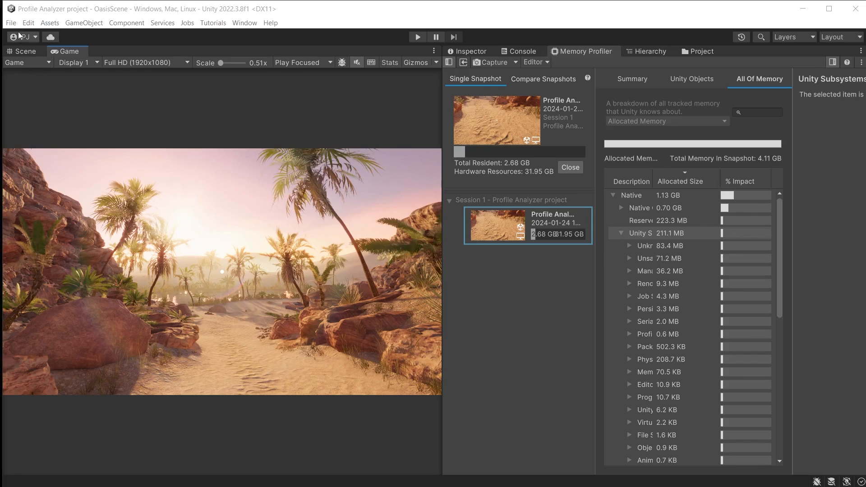
Build a development player from Build Settings with Autoconnect Profiler enabled, then close the window
left_click(9, 22)
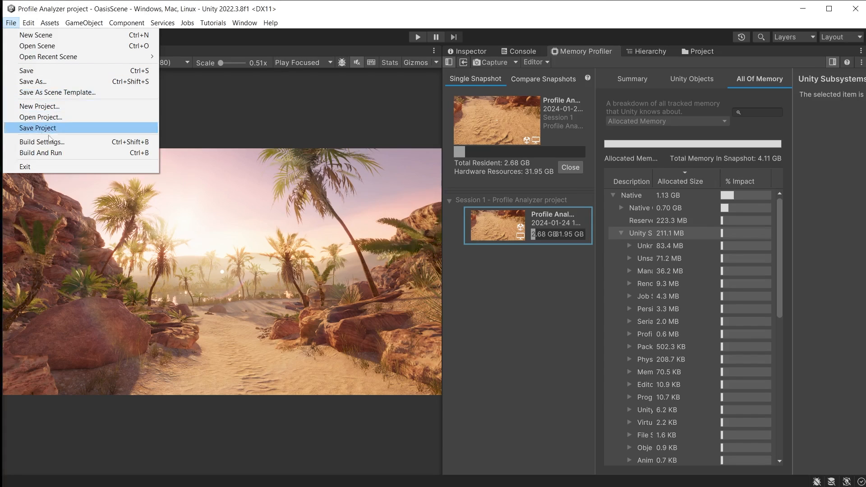
left_click(41, 142)
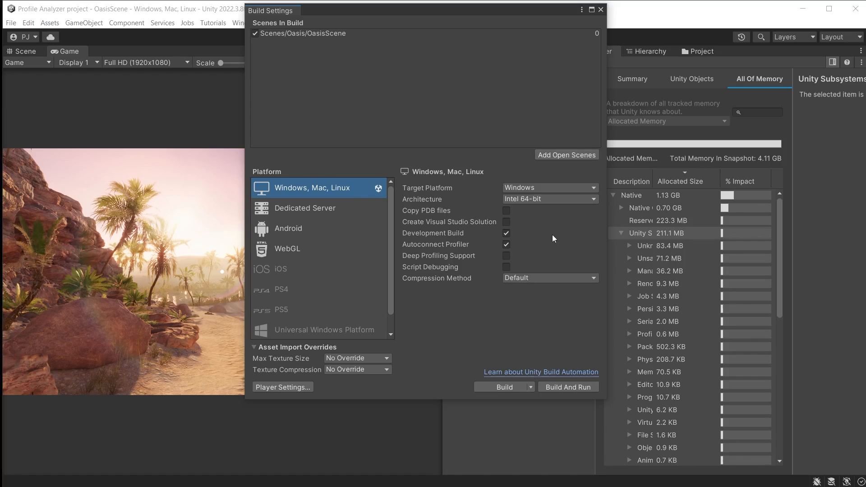
mouse_move(417, 245)
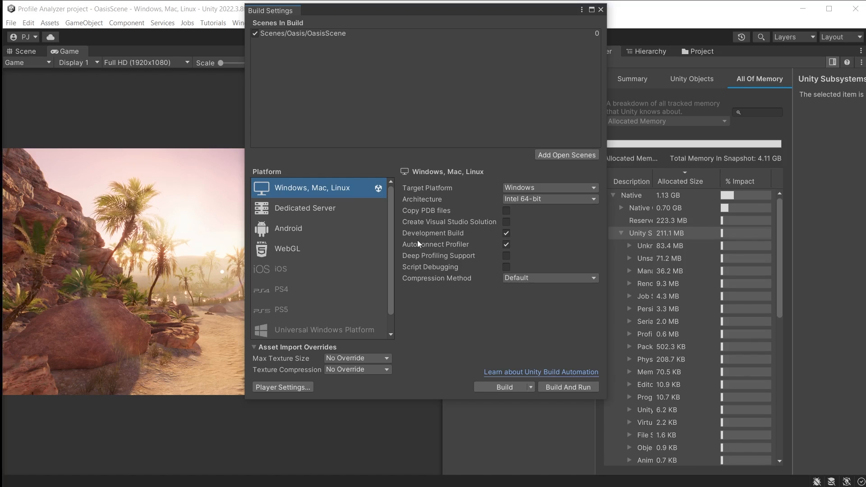
mouse_move(301, 377)
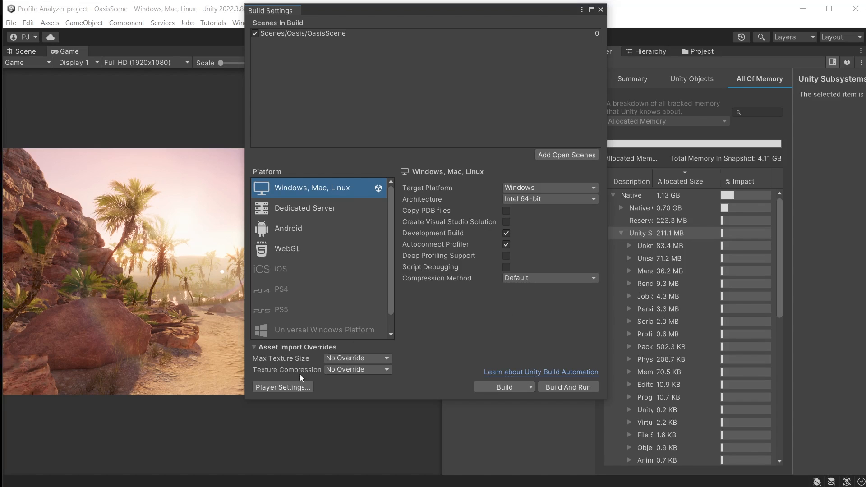
left_click(282, 386)
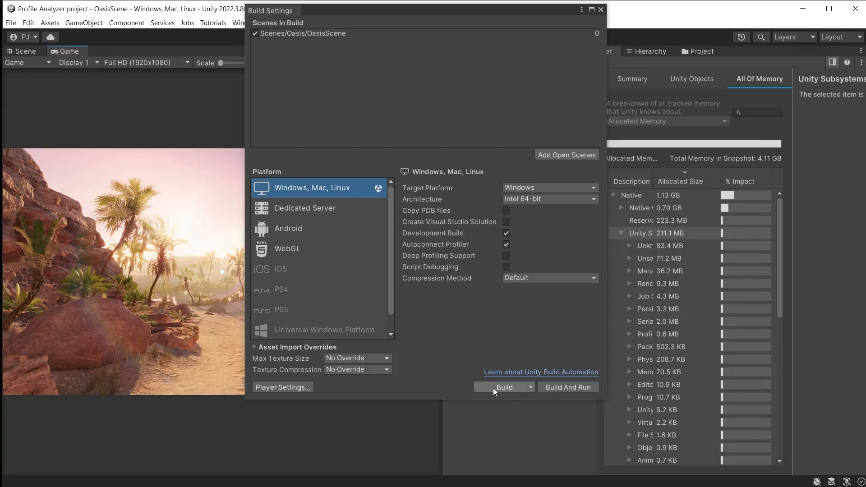
mouse_move(398, 427)
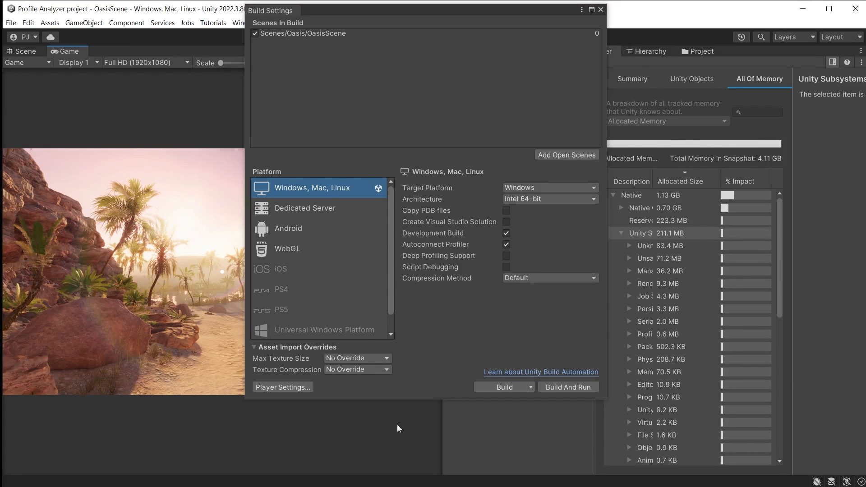
left_click(601, 9)
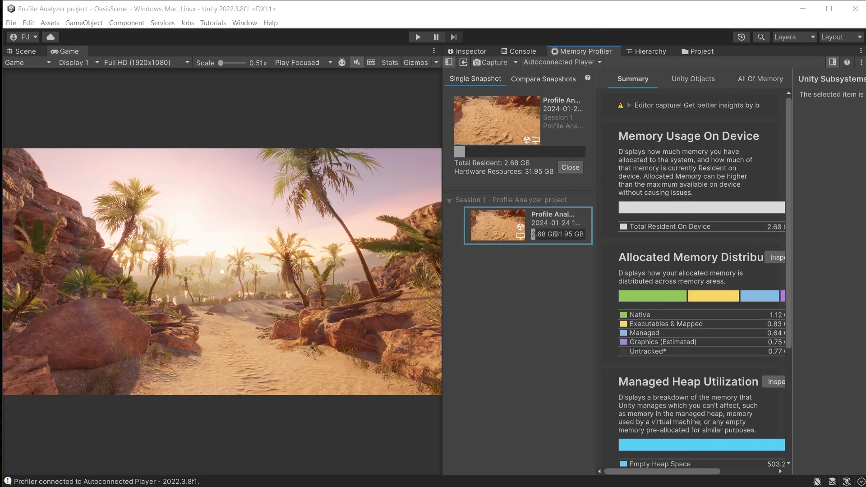
Capture a memory snapshot from the autoconnected Oasis player
left_click(569, 168)
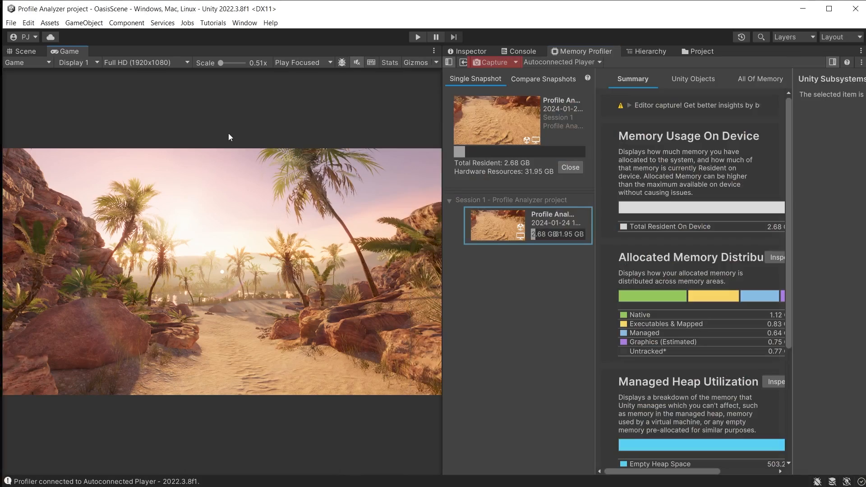
mouse_move(494, 62)
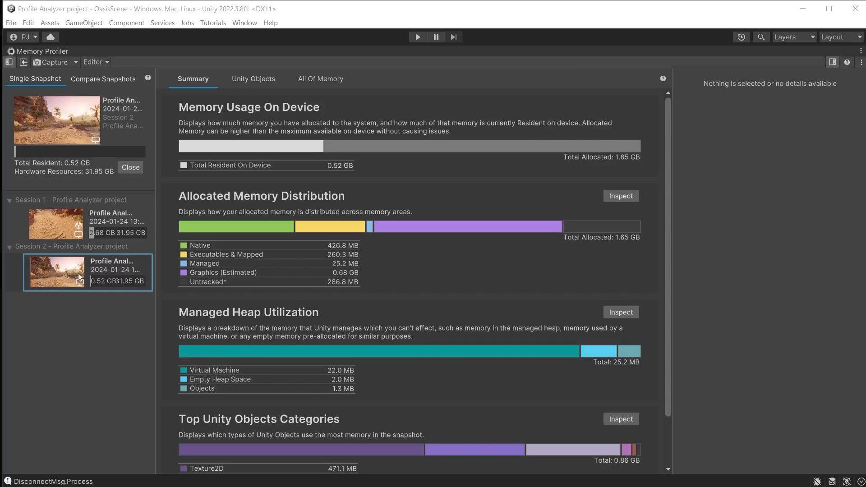
mouse_move(99, 240)
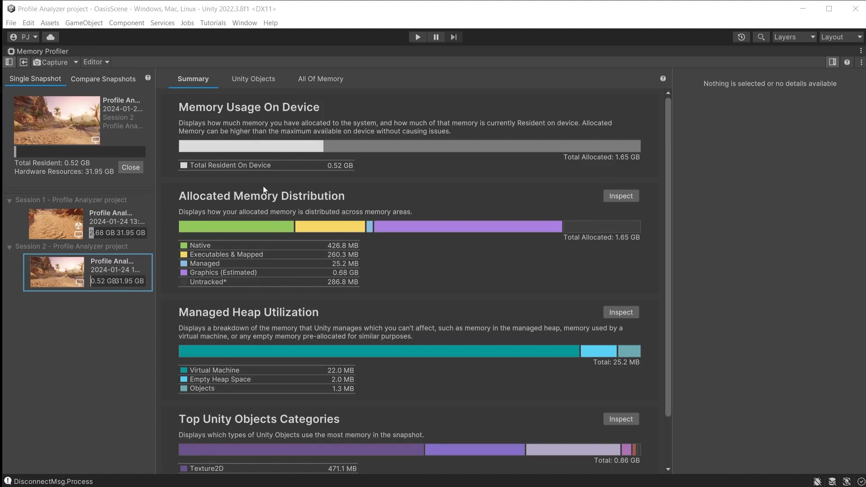
mouse_move(315, 176)
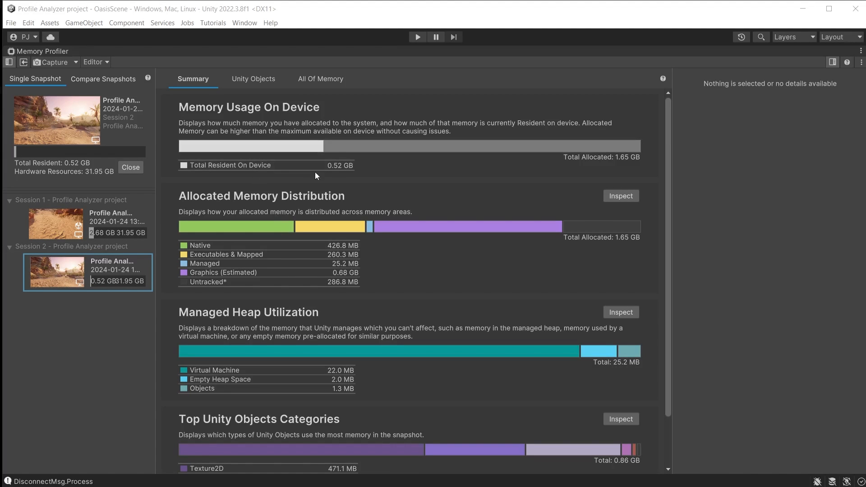
mouse_move(582, 166)
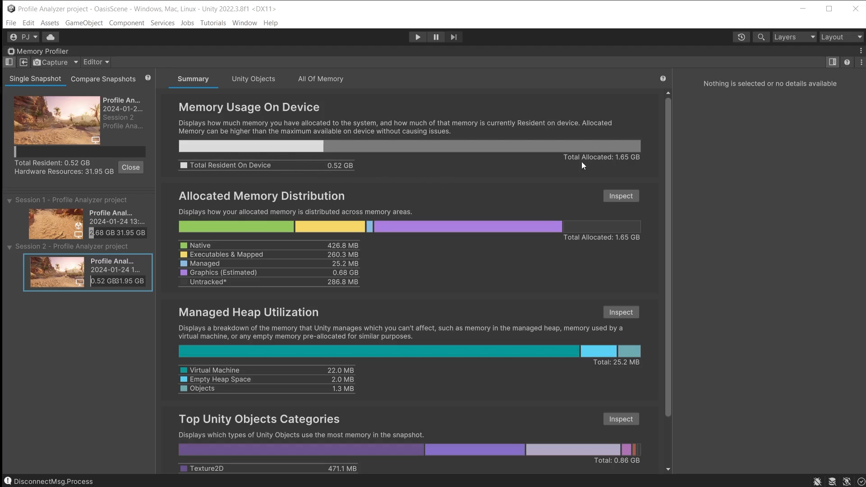
mouse_move(655, 170)
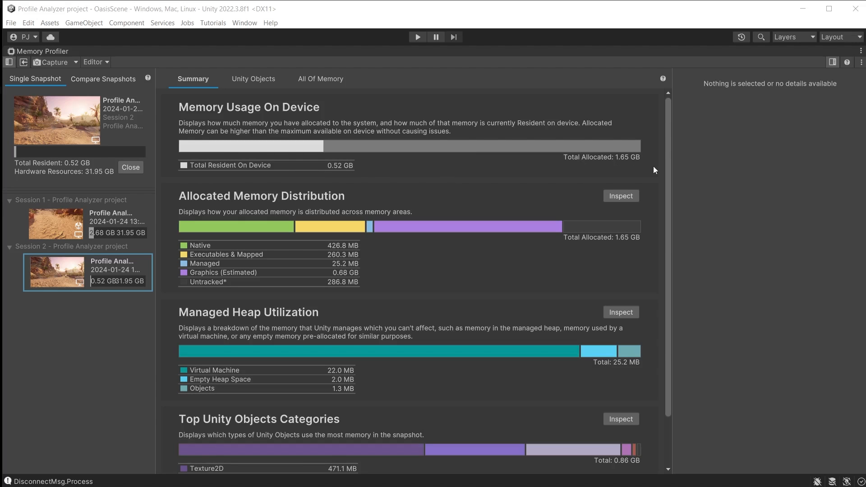
mouse_move(94, 361)
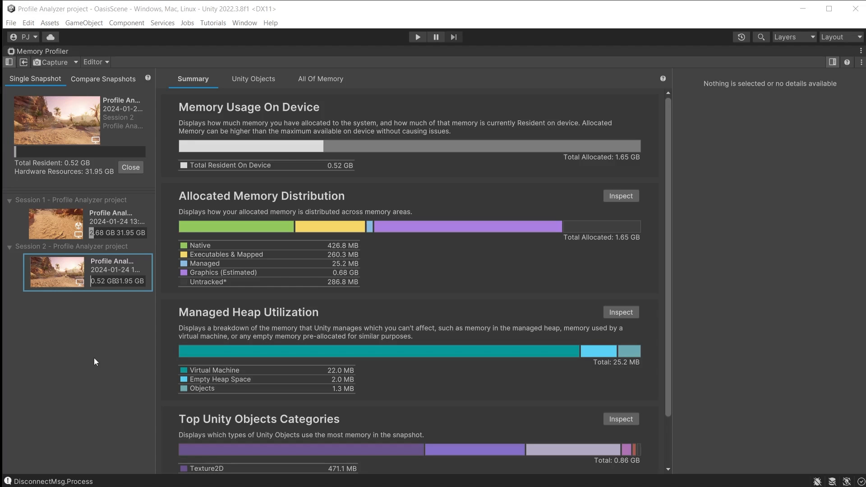
Show the player build snapshot's All Of Memory breakdown by category (1.65 GB total)
left_click(319, 79)
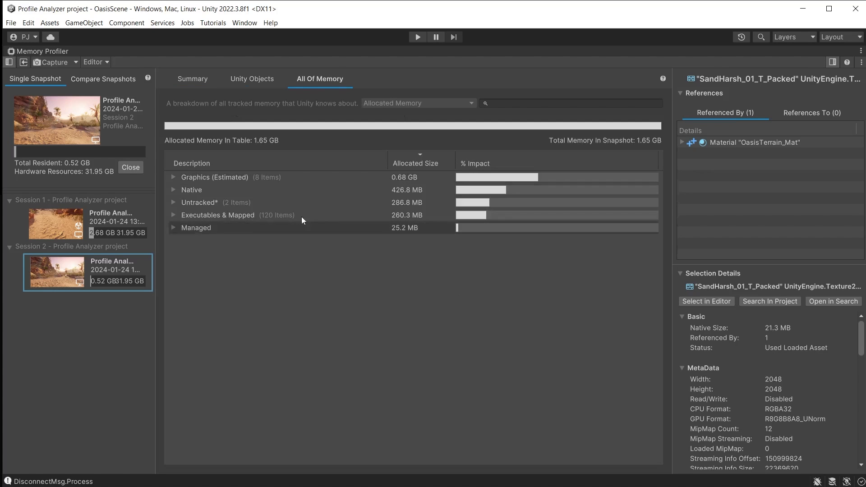
mouse_move(581, 185)
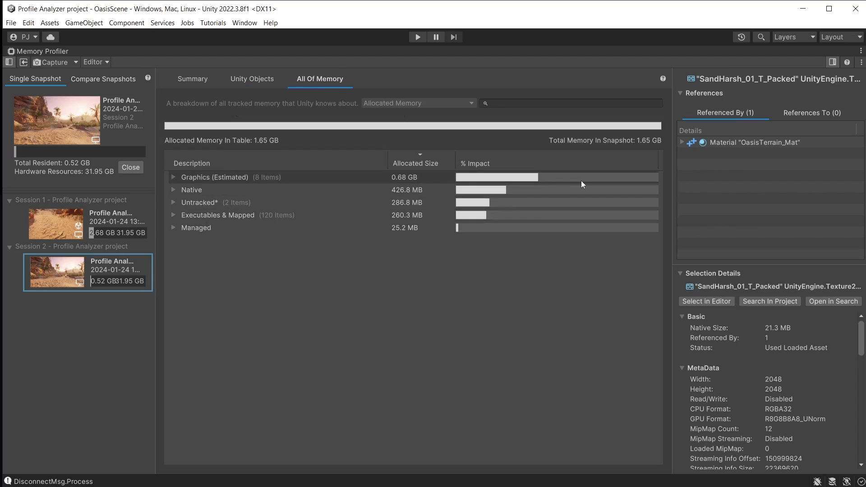
mouse_move(353, 270)
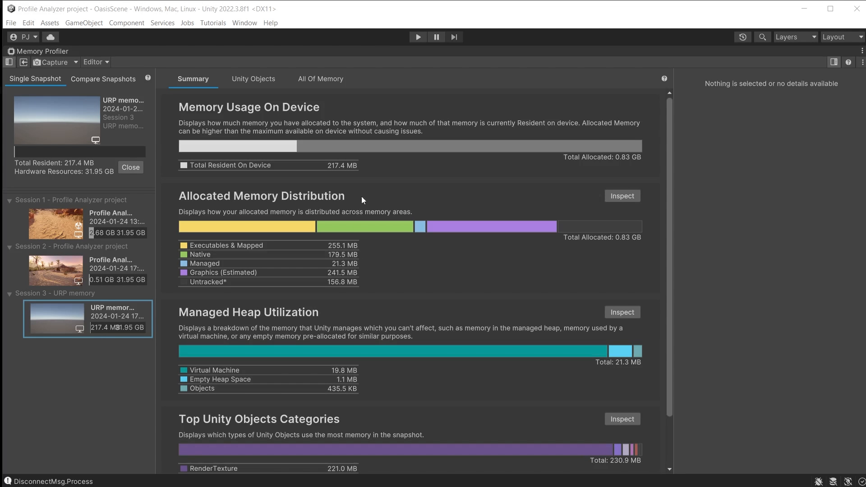
mouse_move(446, 184)
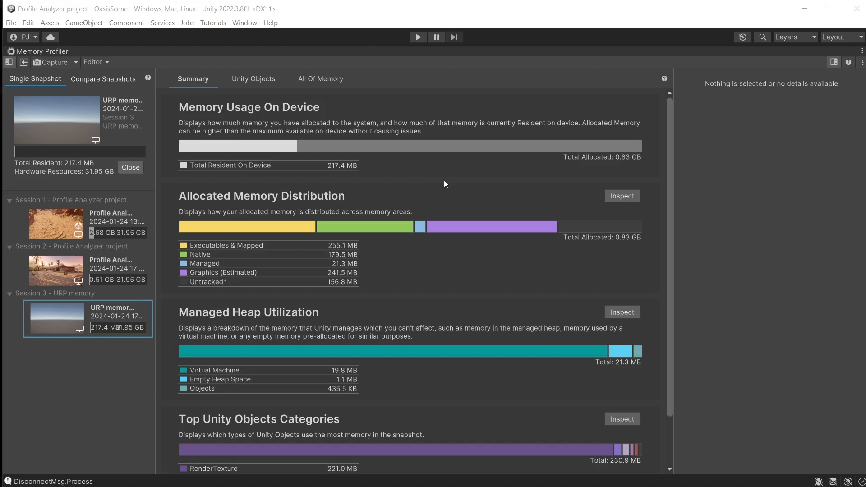
mouse_move(348, 185)
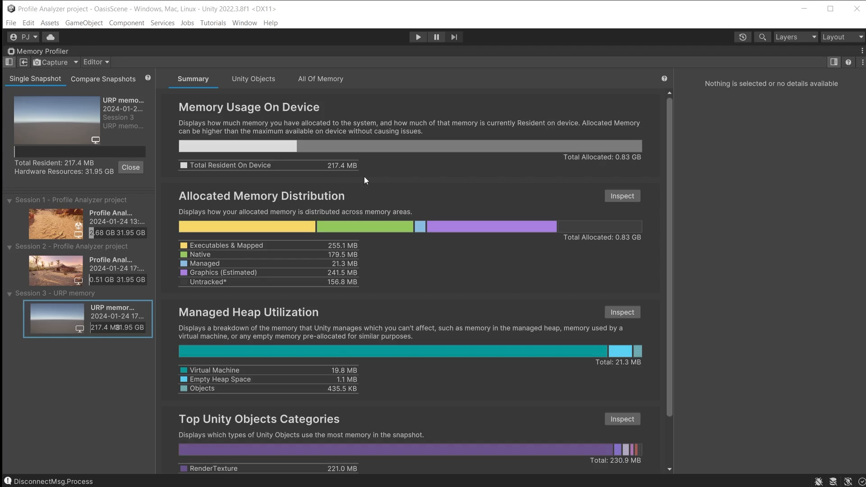
mouse_move(493, 187)
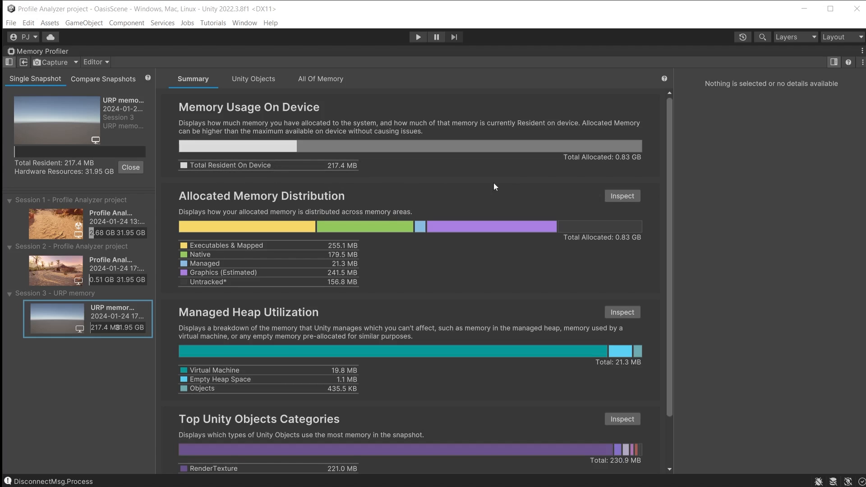
mouse_move(628, 171)
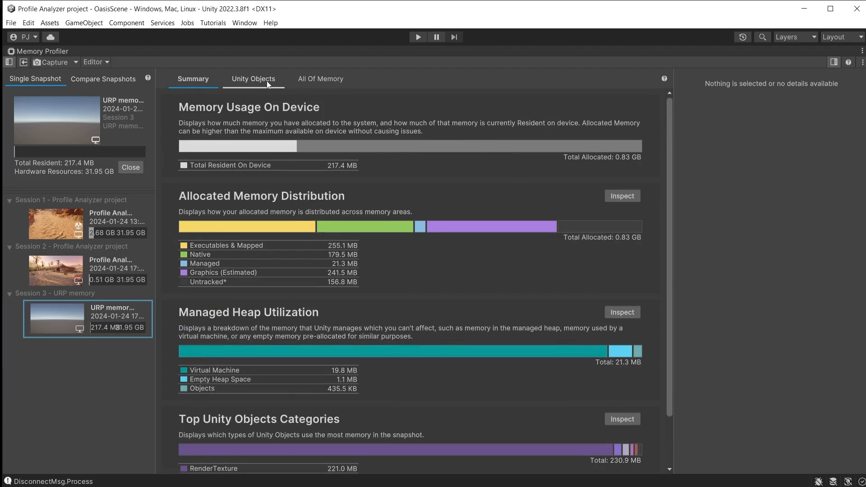
View the URP snapshot's Unity Objects list, then its All Of Memory breakdown (0.83 GB)
left_click(252, 78)
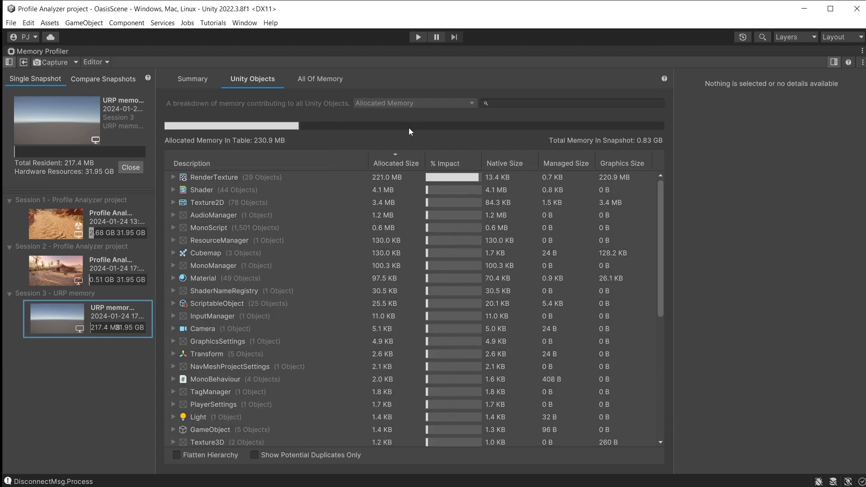
mouse_move(394, 144)
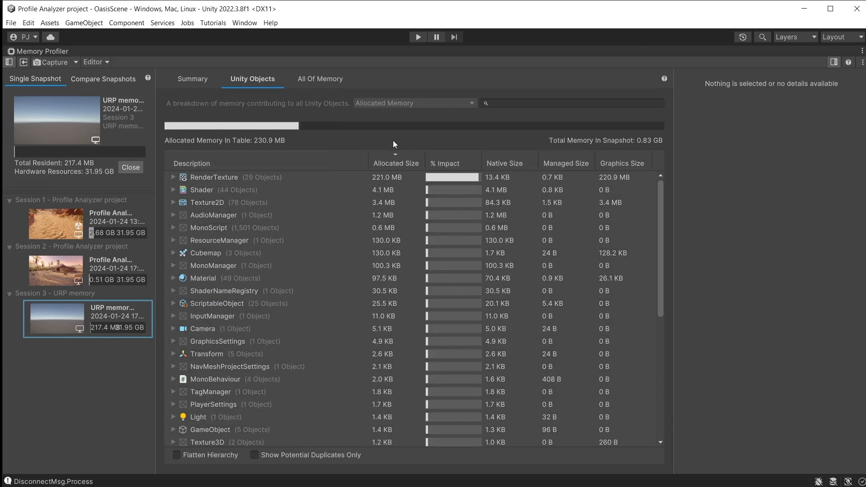
left_click(319, 78)
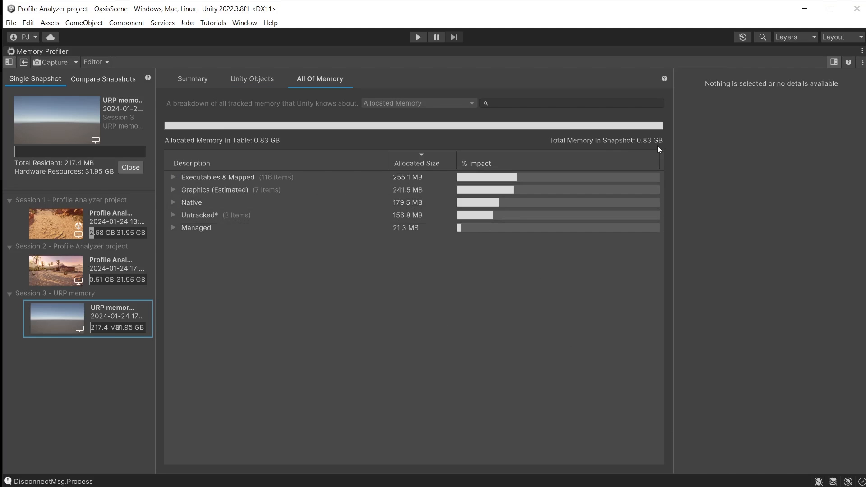
mouse_move(59, 309)
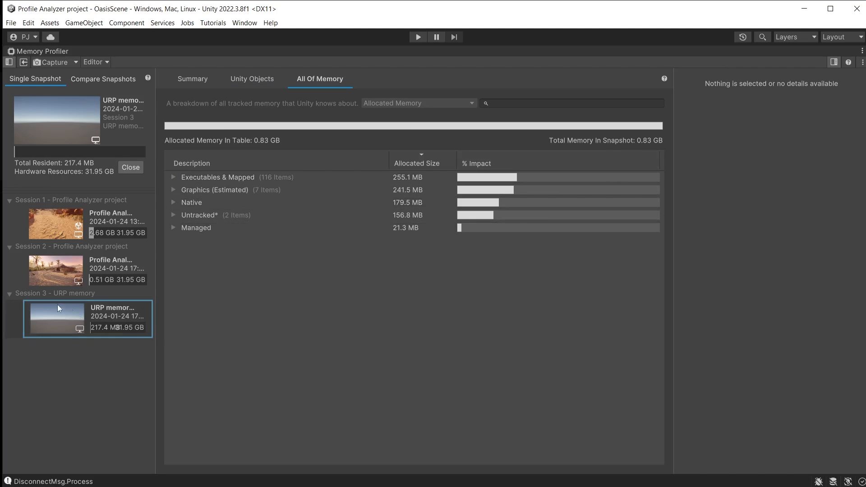
mouse_move(59, 272)
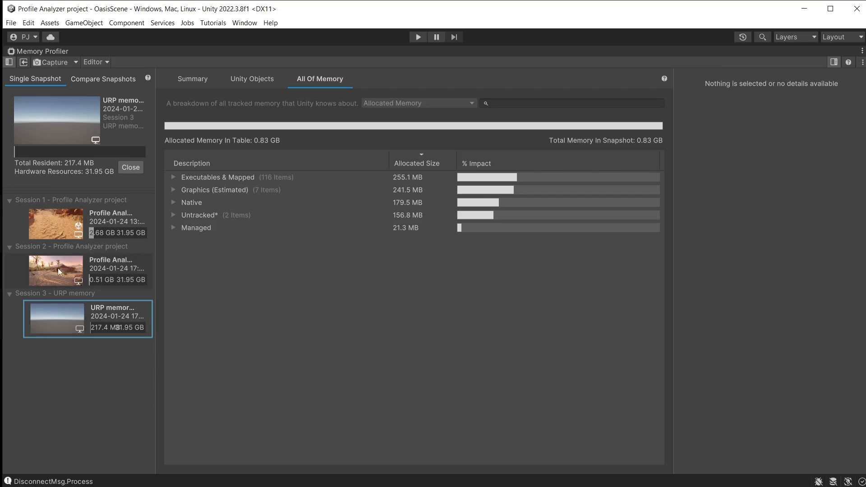
Compare the URP baseline (A) against the Session 2 Oasis snapshot (B) and scroll the Summary differences
left_click(193, 79)
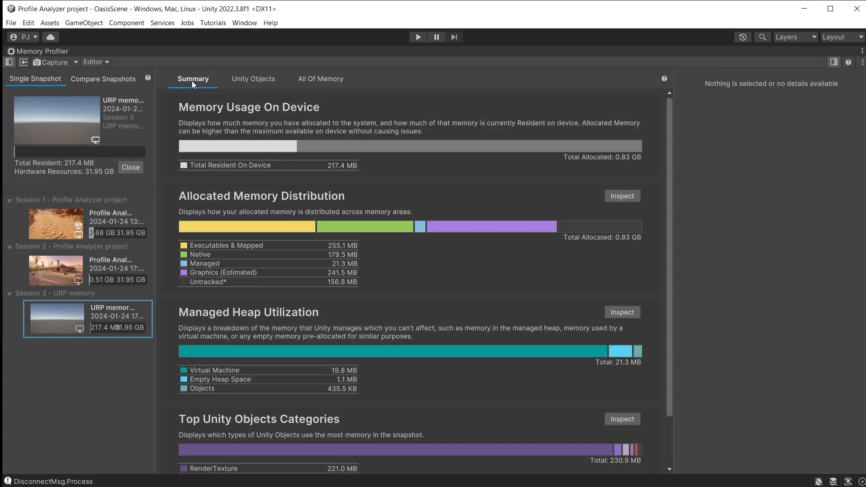
left_click(103, 78)
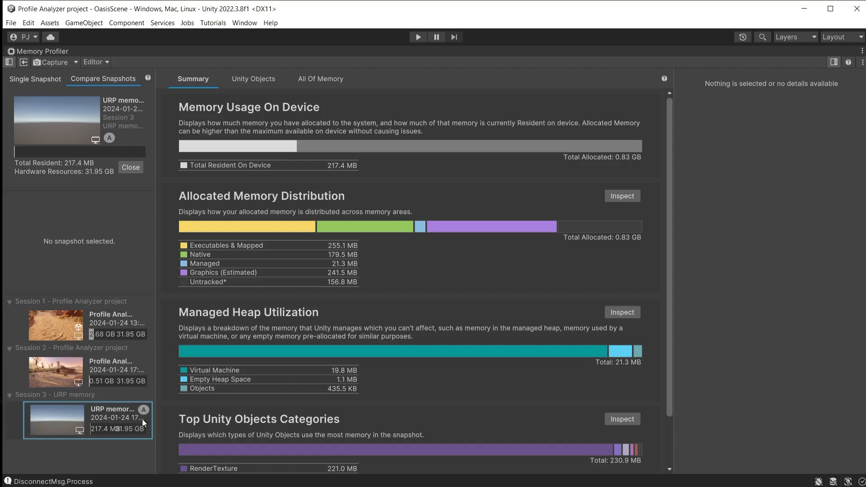
mouse_move(57, 375)
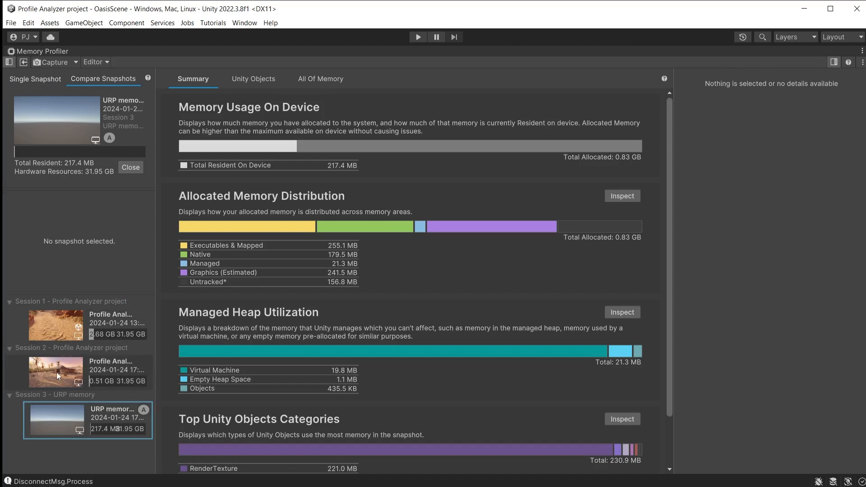
left_click(55, 371)
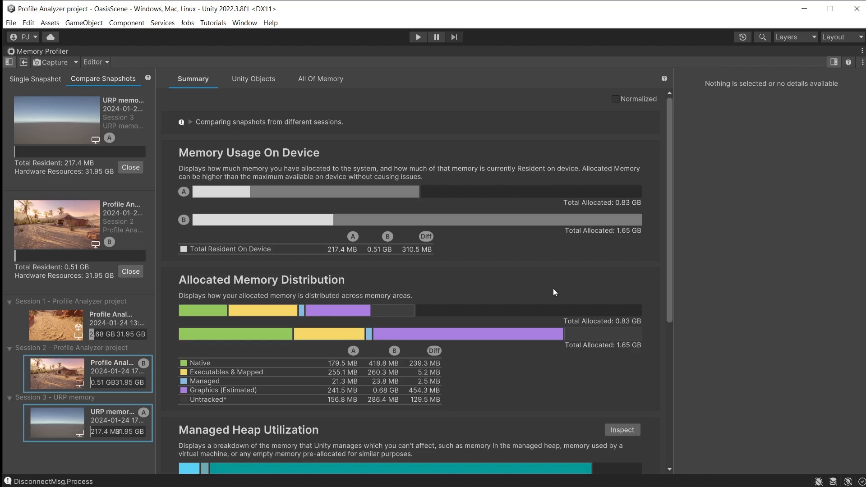
left_click(425, 242)
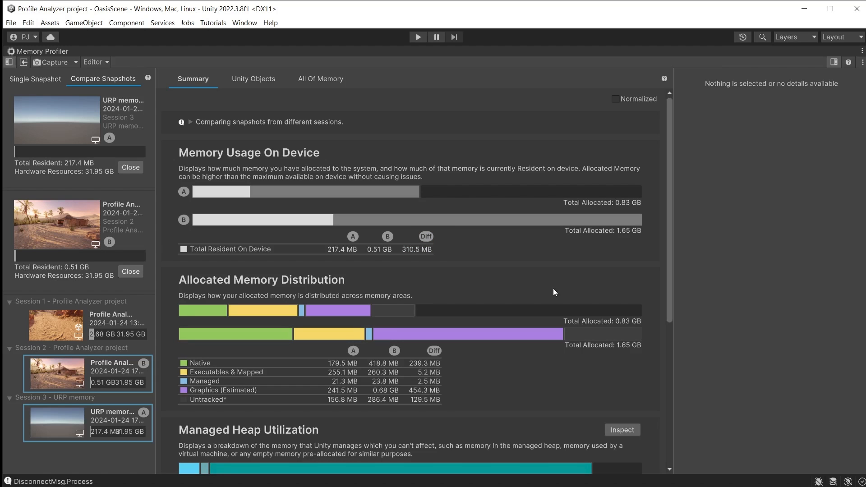
scroll("down", 3)
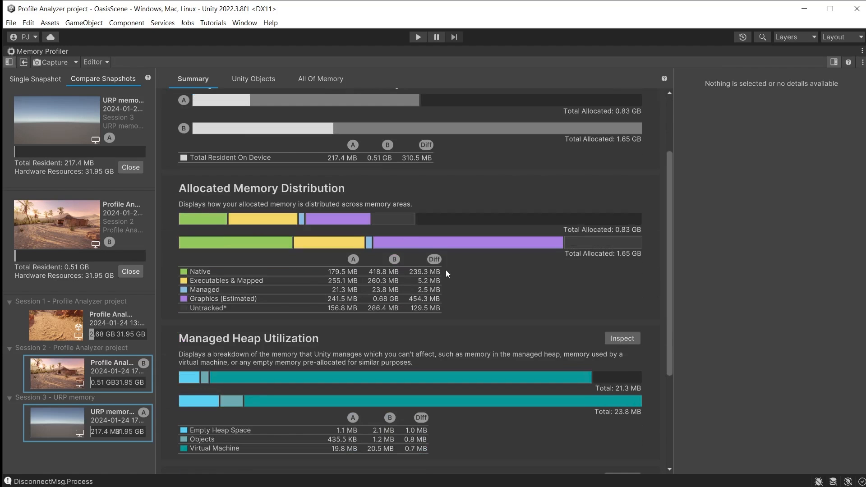
scroll("down", 3)
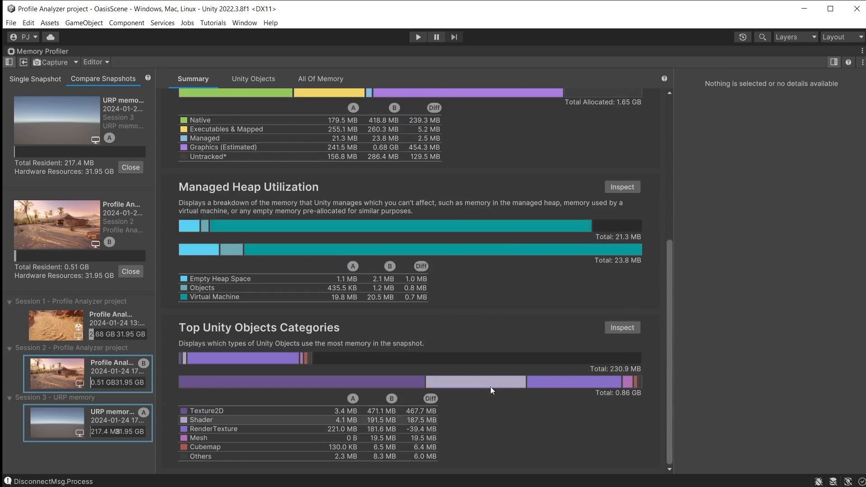
mouse_move(546, 446)
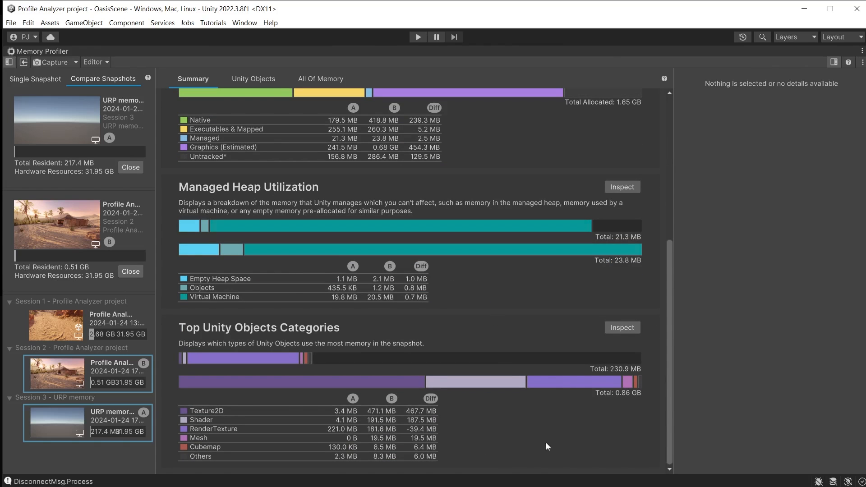
mouse_move(583, 447)
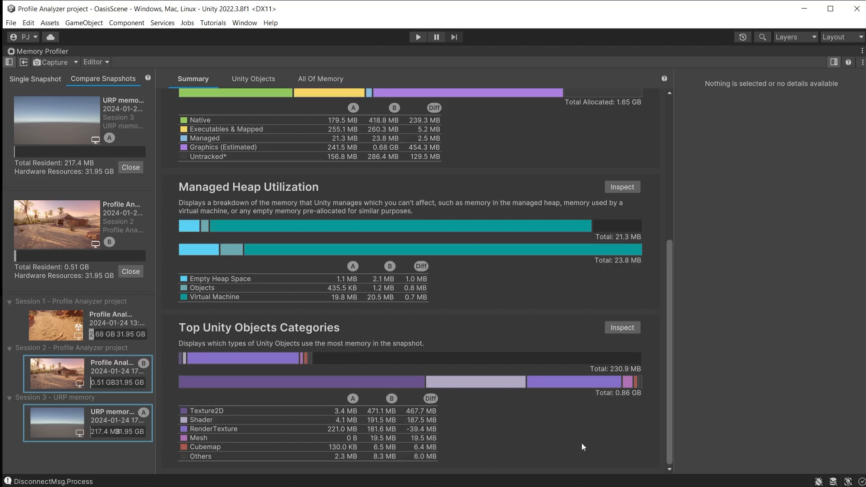
left_click(252, 78)
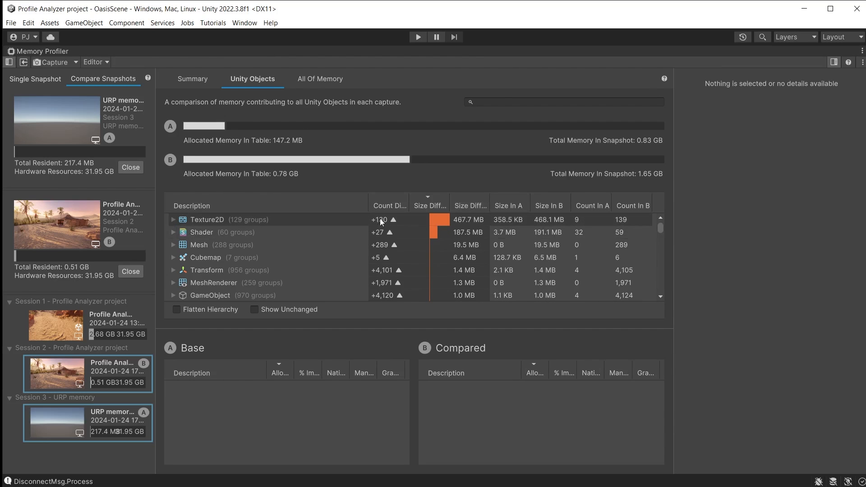
left_click(319, 78)
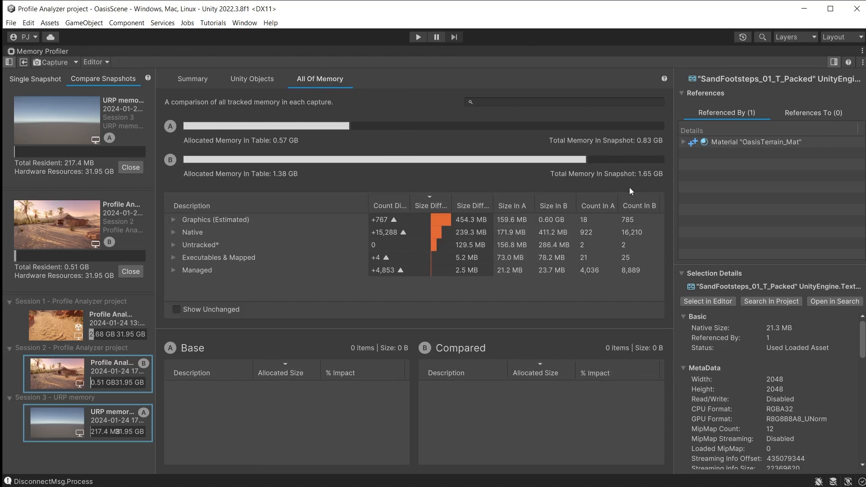
mouse_move(441, 320)
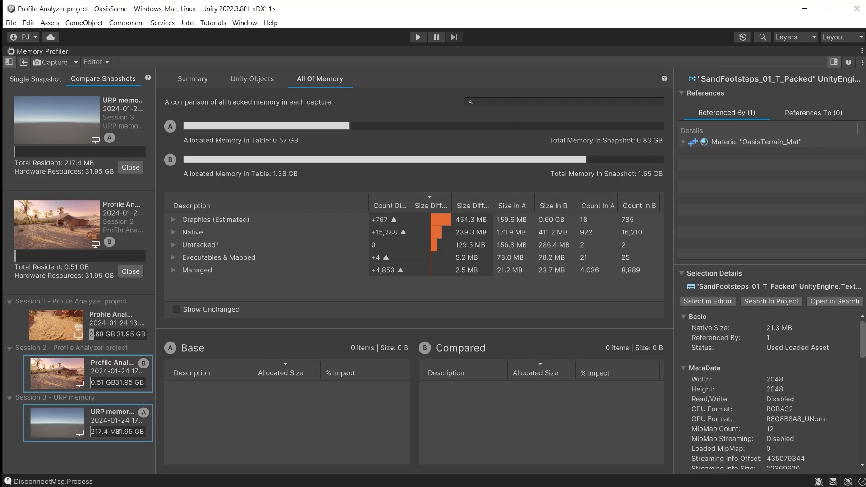
left_click(193, 79)
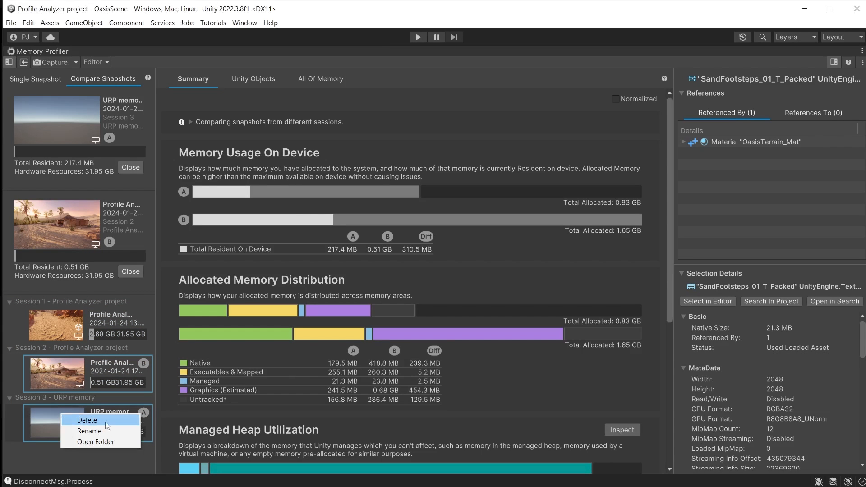
mouse_move(89, 431)
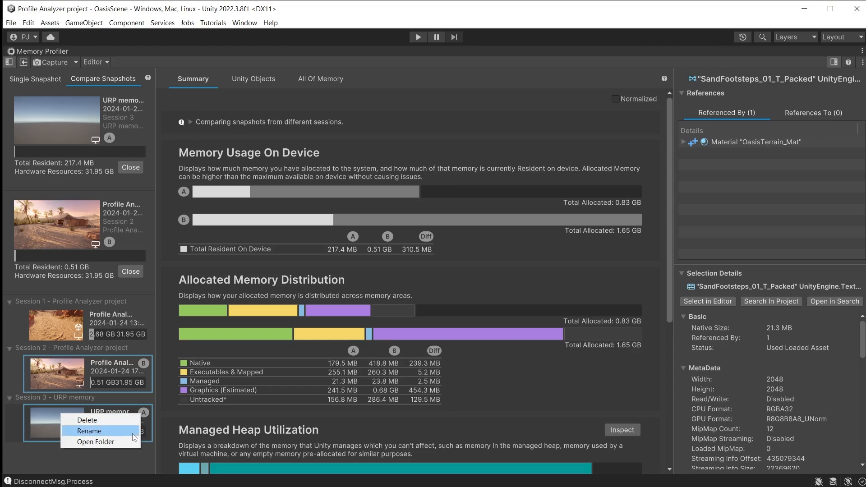
mouse_move(96, 441)
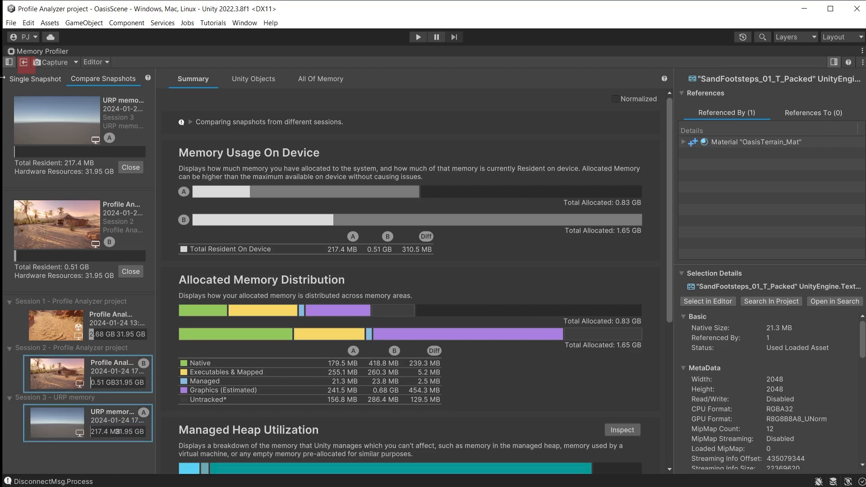
mouse_move(24, 62)
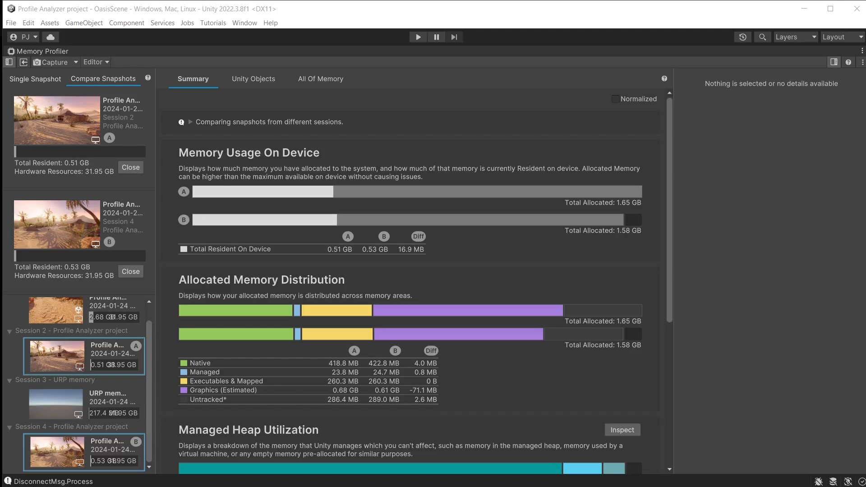
mouse_move(116, 42)
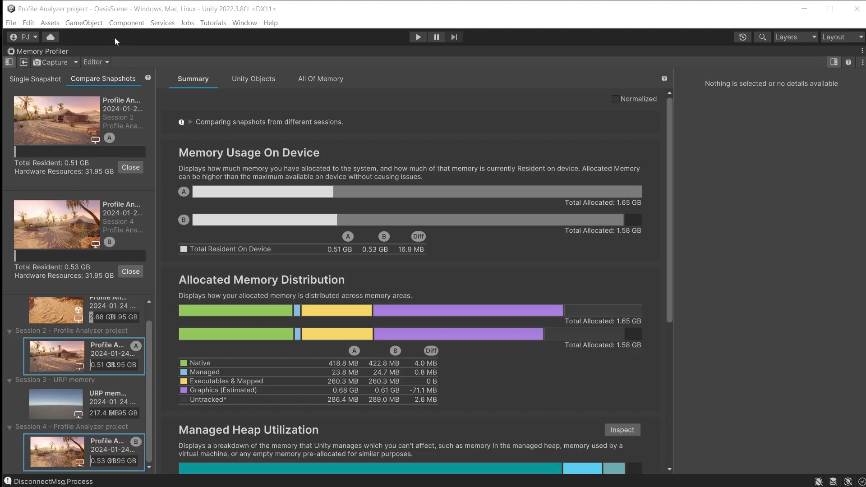
mouse_move(343, 12)
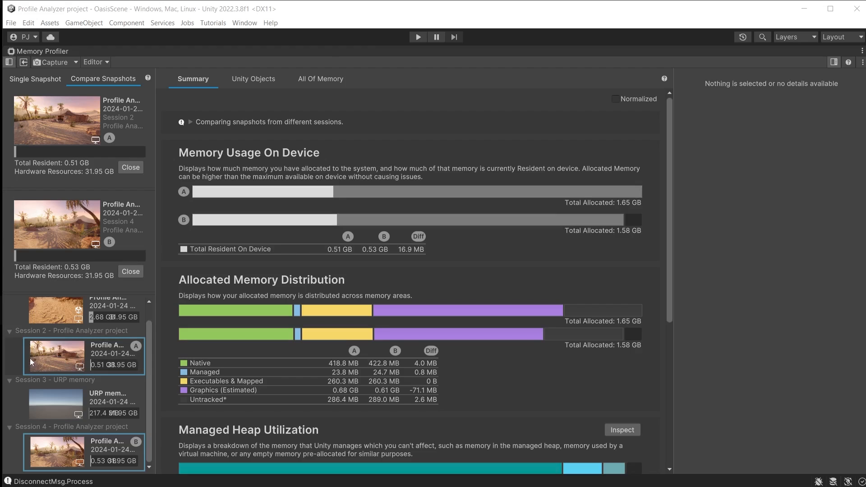
mouse_move(26, 451)
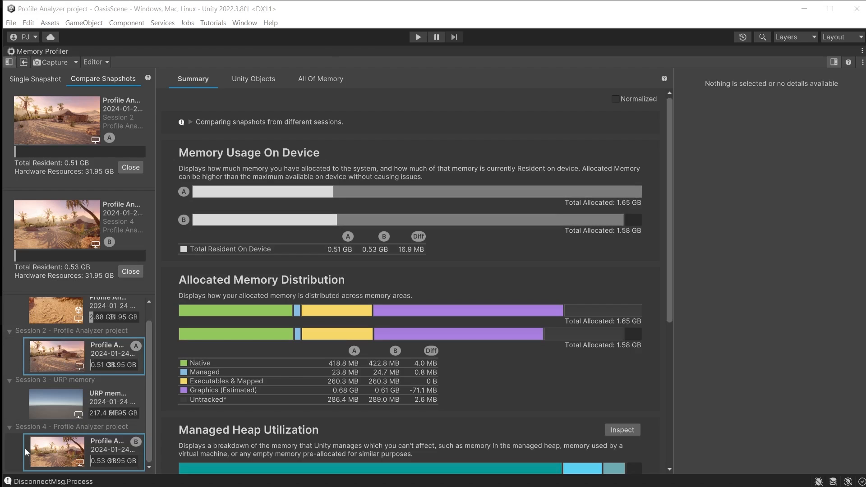
mouse_move(441, 262)
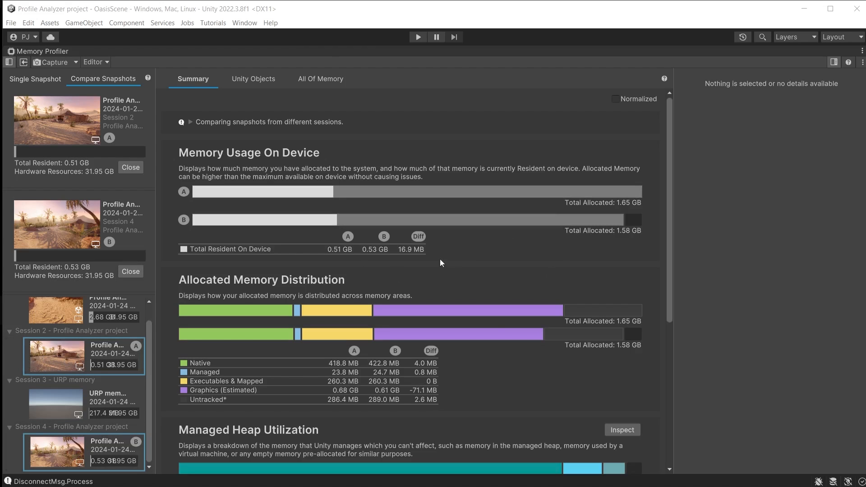
mouse_move(422, 268)
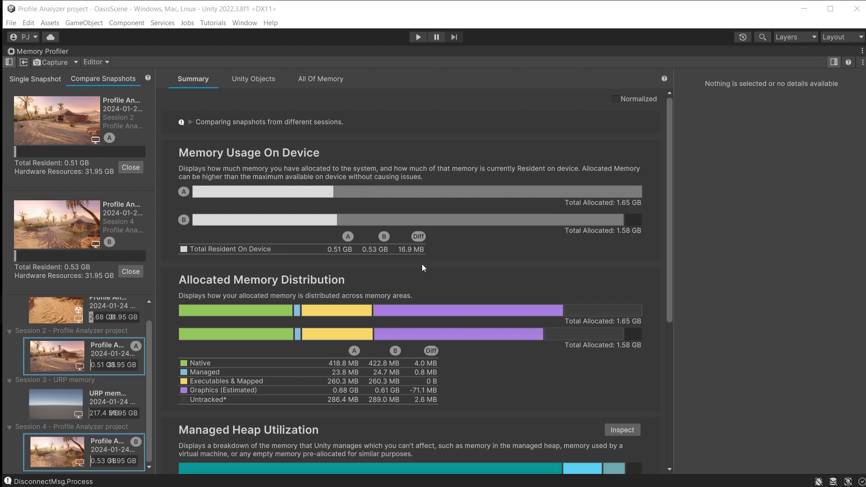
Inspect the Cliff_03_Mesh MeshCollider group (260 objects, 79.2 KB each) and one base-snapshot entry
left_click(253, 79)
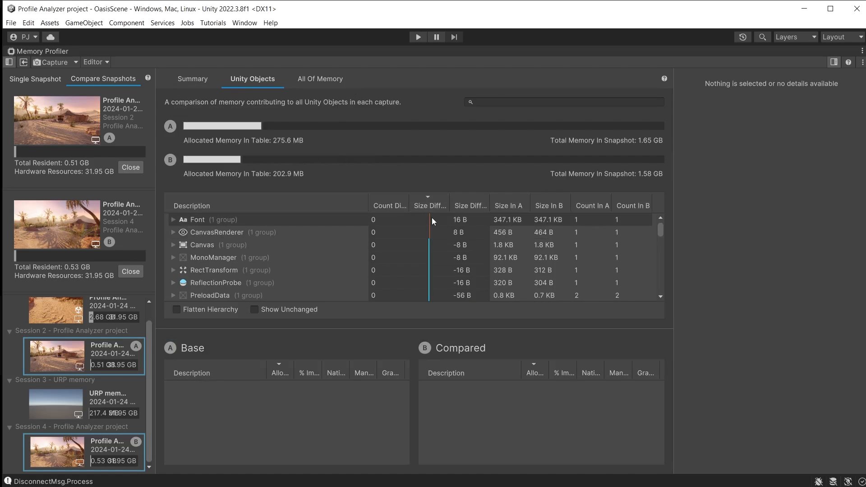
mouse_move(438, 235)
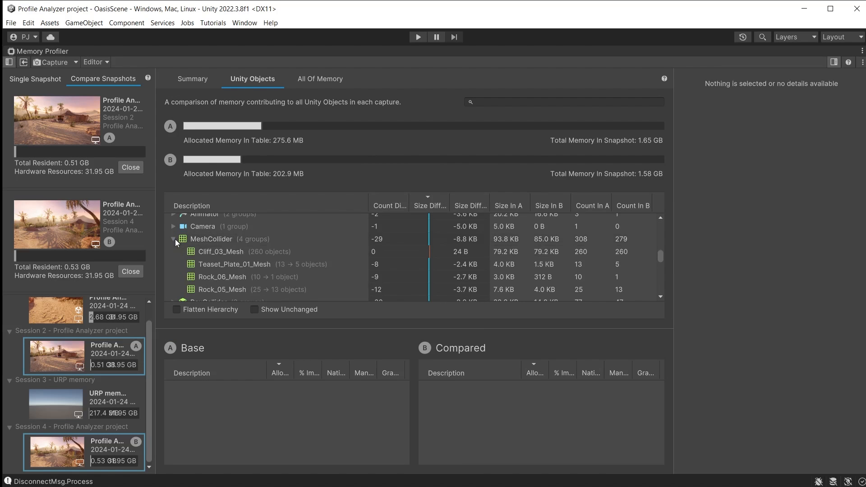
left_click(221, 251)
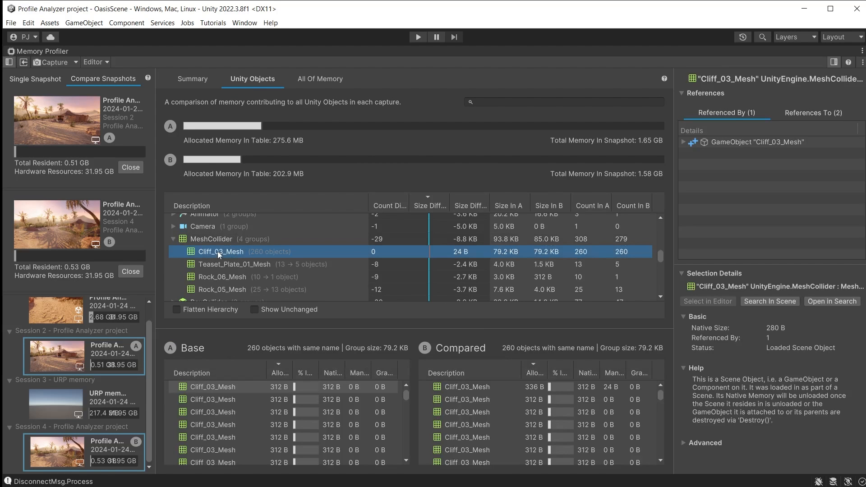
mouse_move(330, 292)
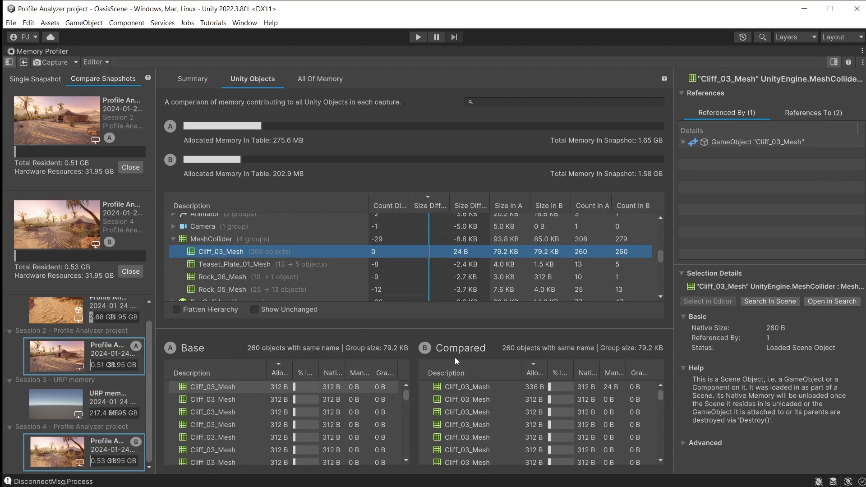
left_click(213, 387)
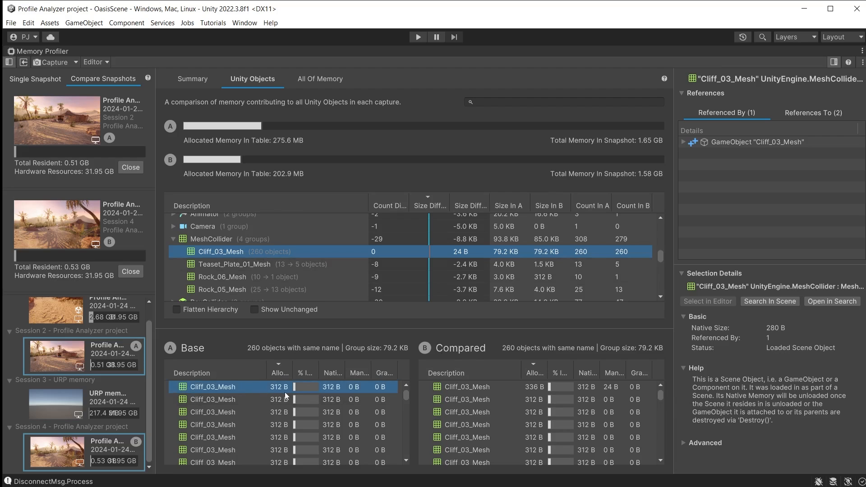